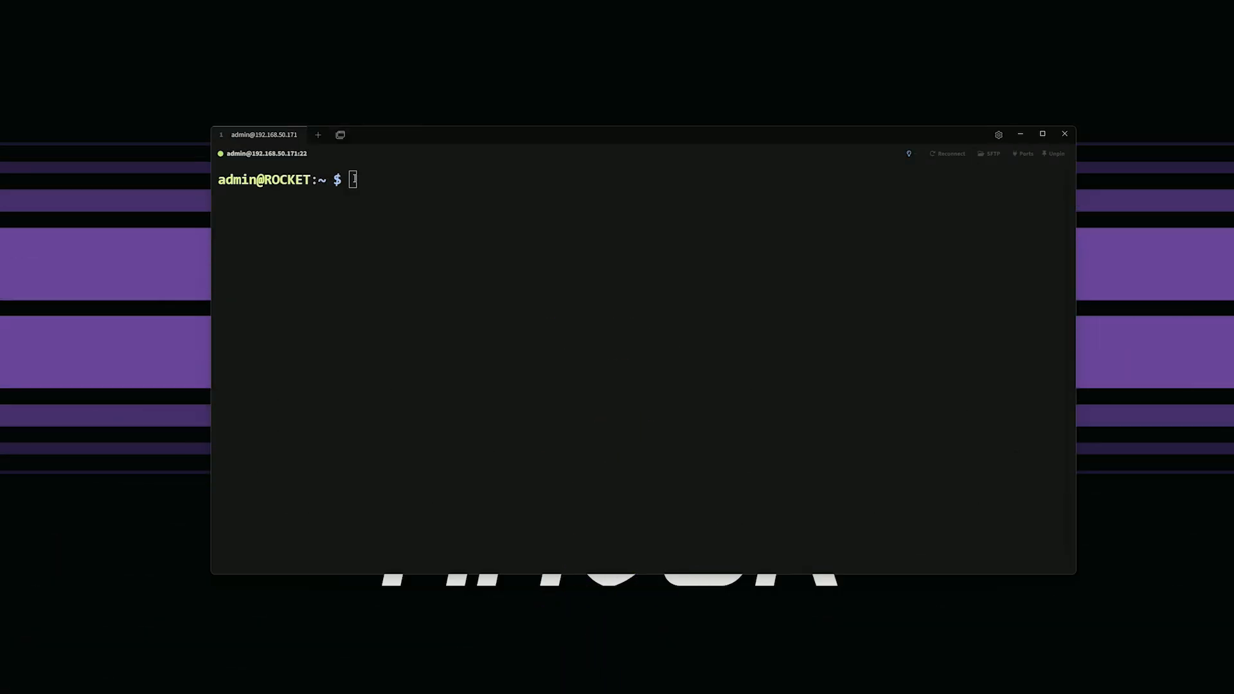
Run the CasaOS install script via curl | sudo bash, which fails on missing Docker 24.0.7
type("curl -fsSL https://get.casaos.io | sudo bash")
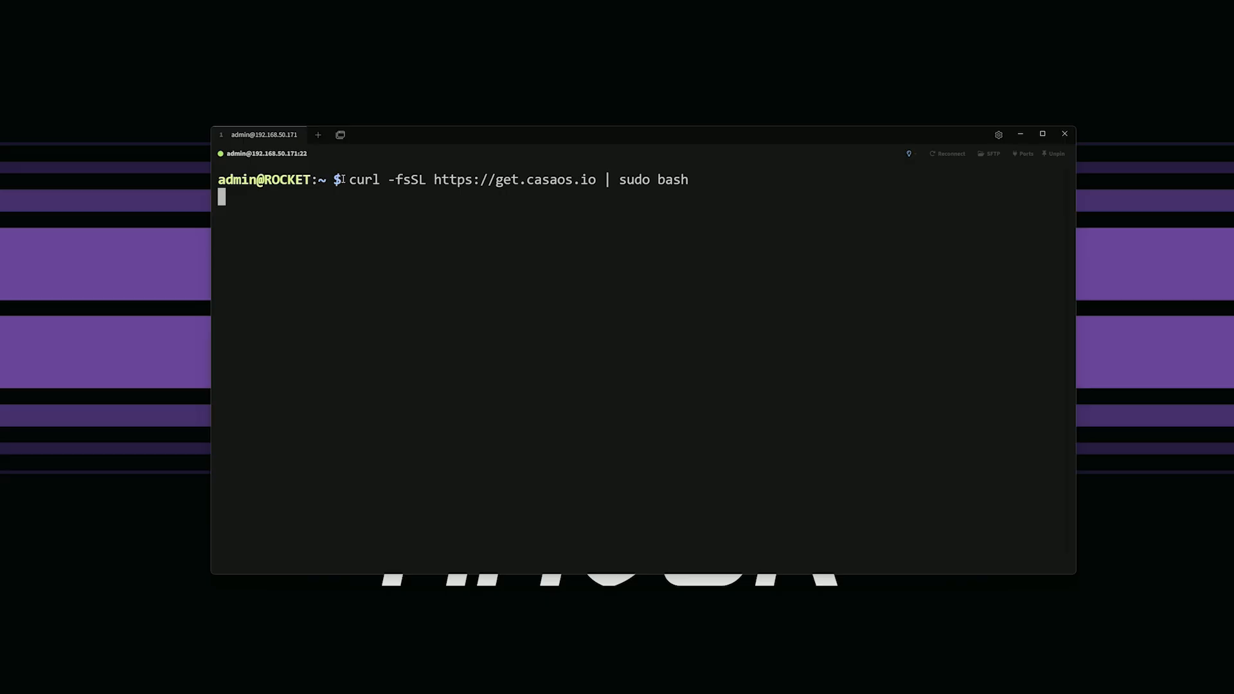
key("Return")
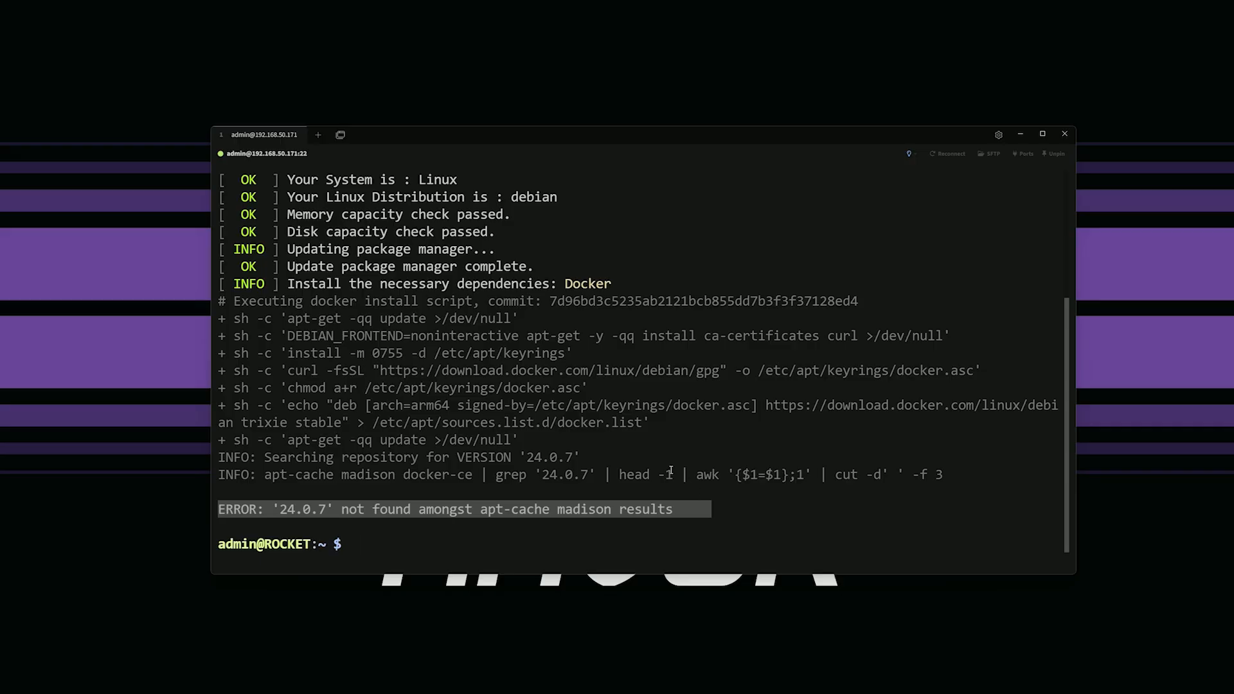
left_click(413, 543)
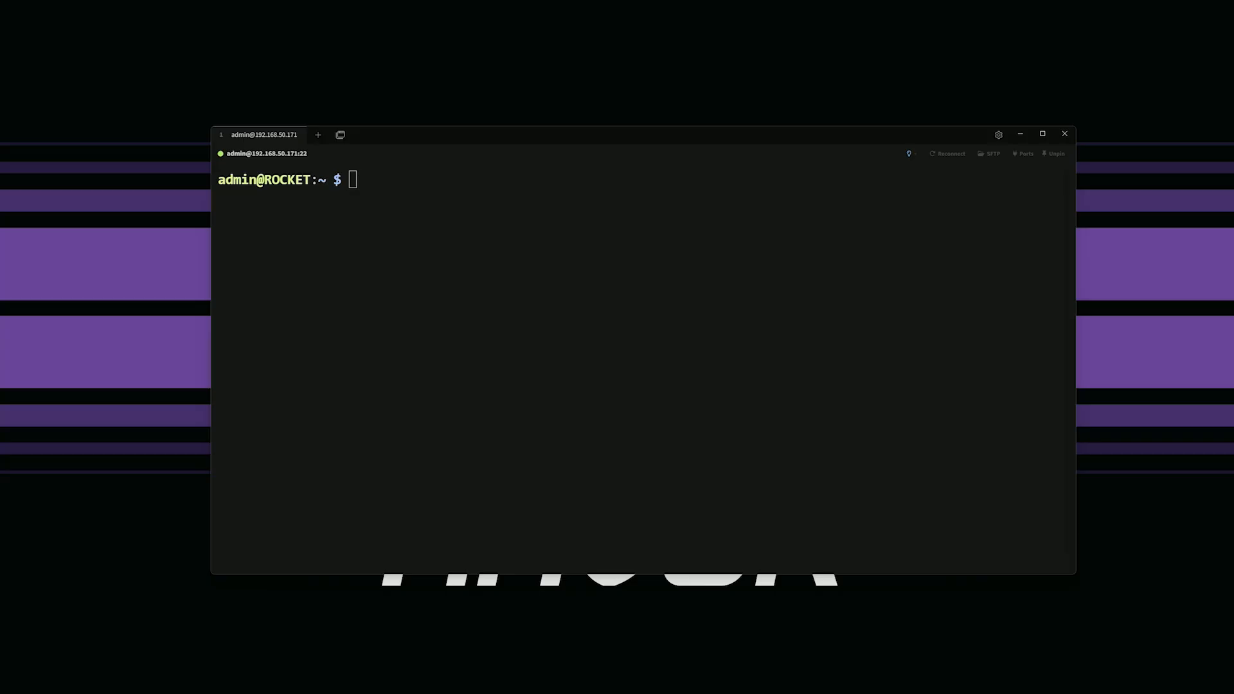
mouse_move(405, 186)
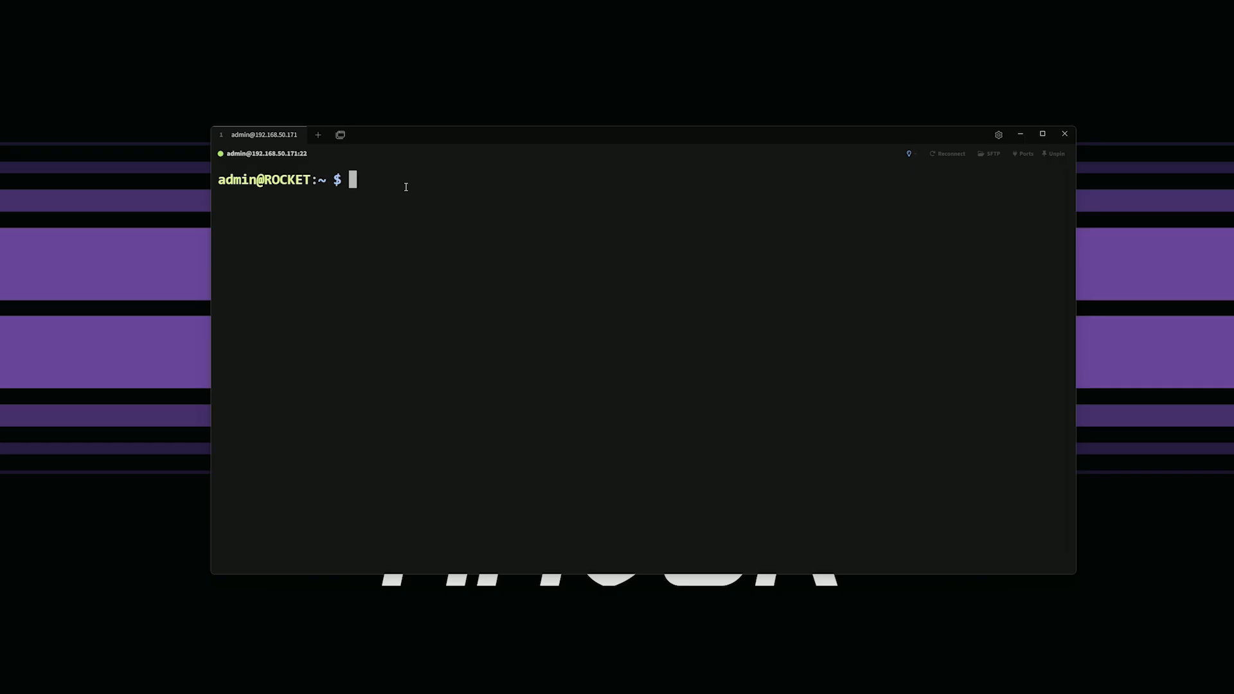
Download the Docker install script from get.docker.com as get-docker.sh
type("curl -fsSL get.docker.com -o get-docker.sh")
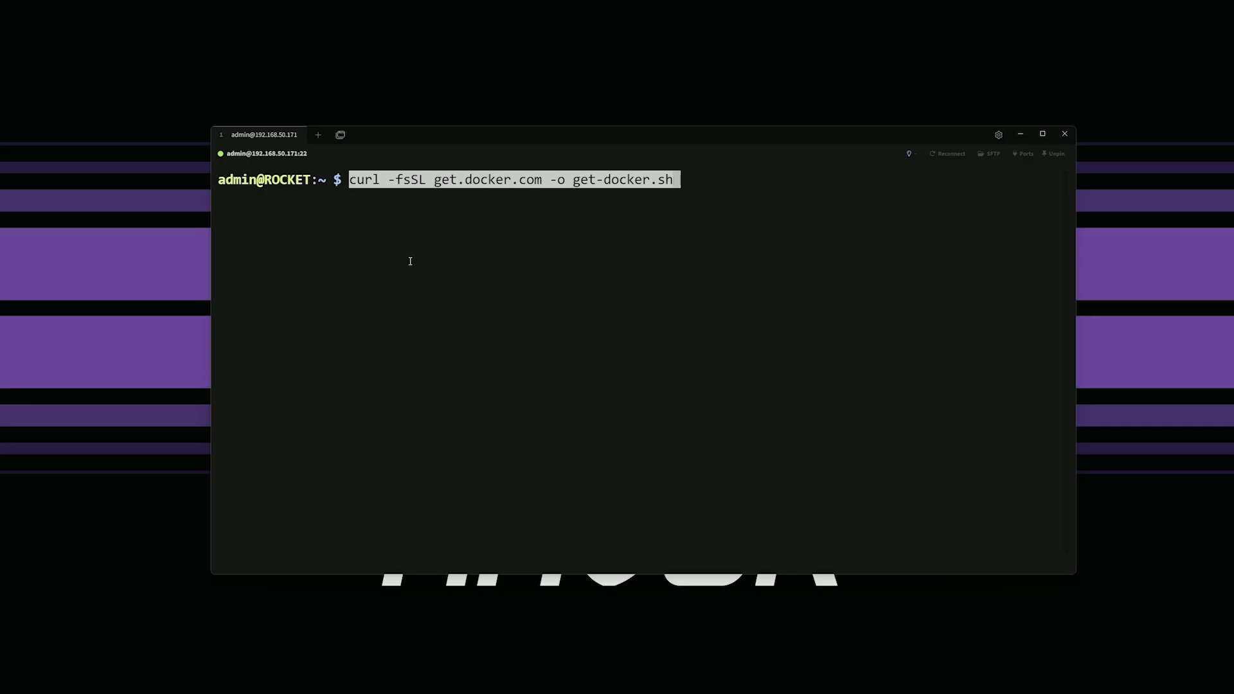
key("Return")
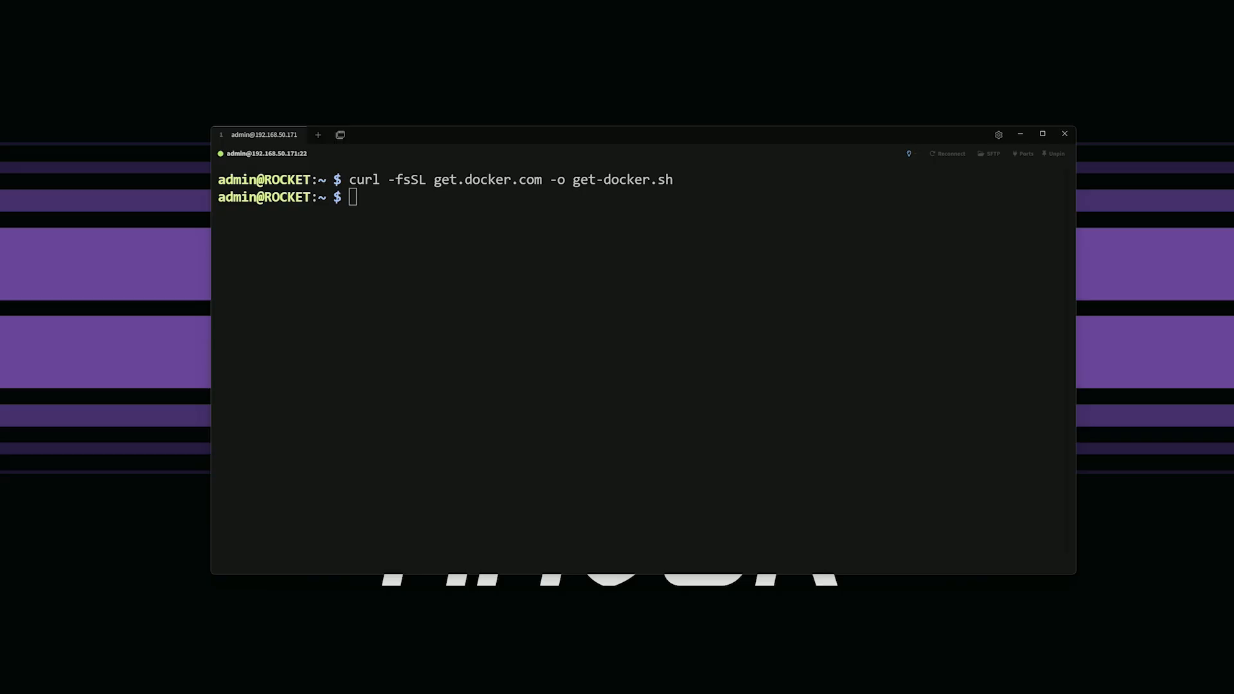
mouse_move(364, 203)
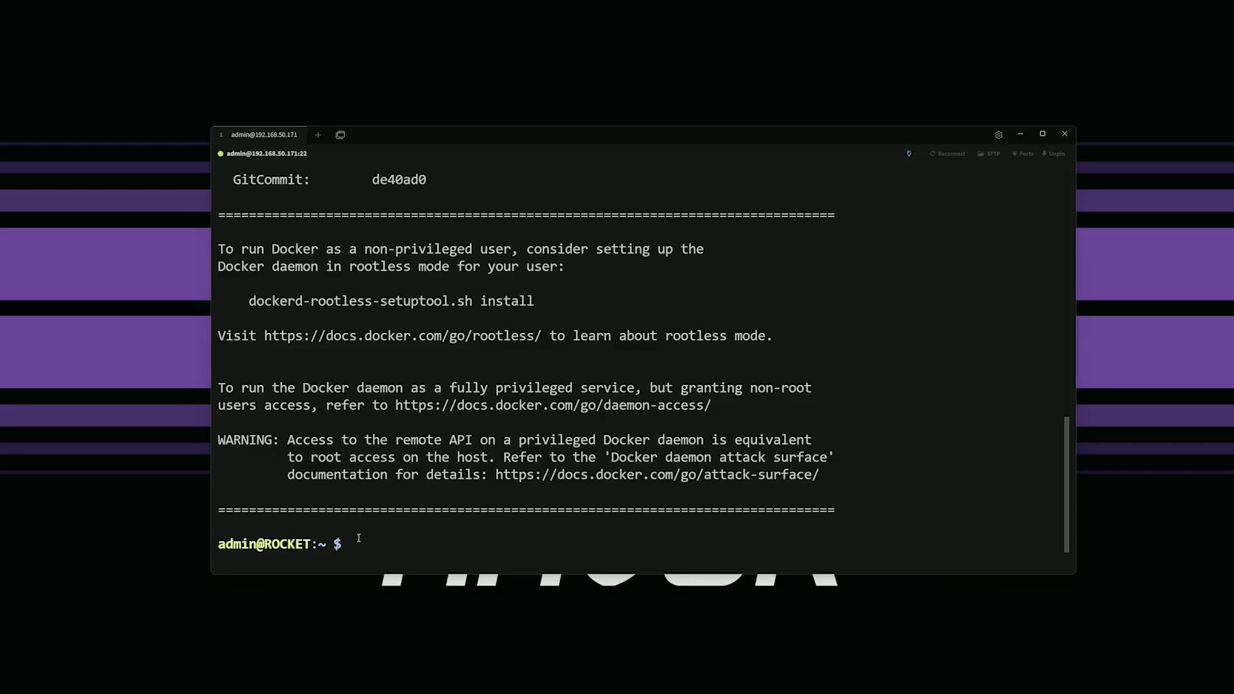
type("curl -fsSL https://get.casaos.io | sudo bash")
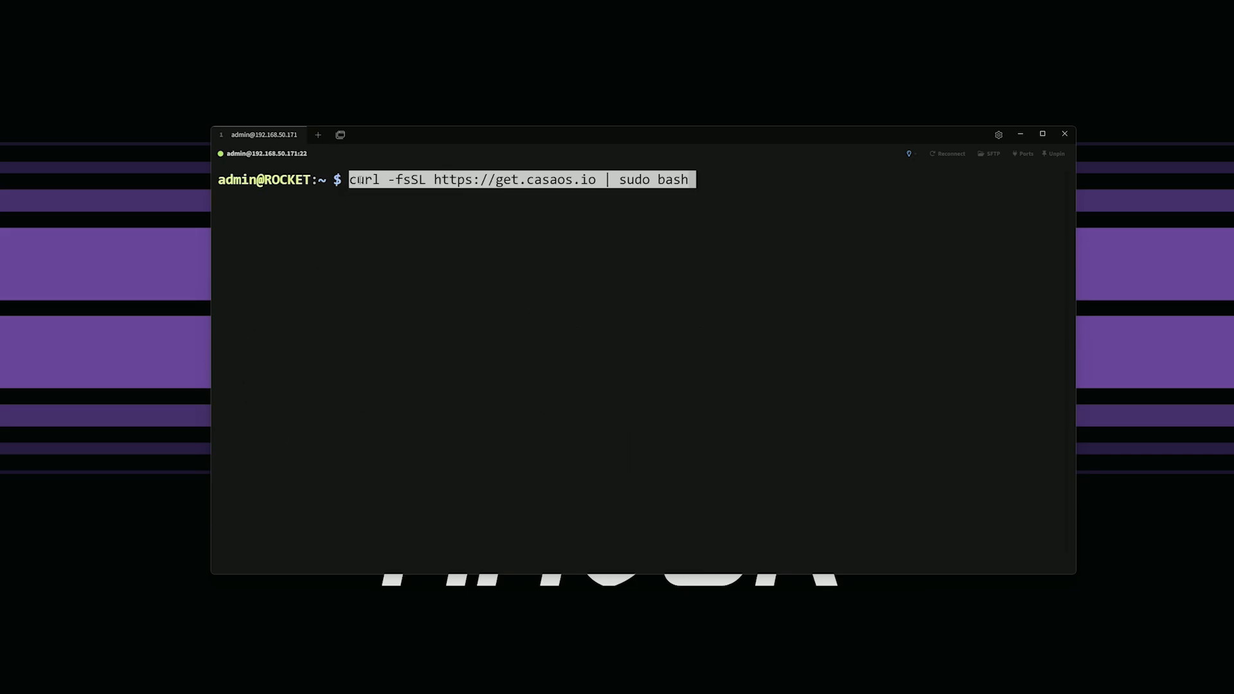
key("Return")
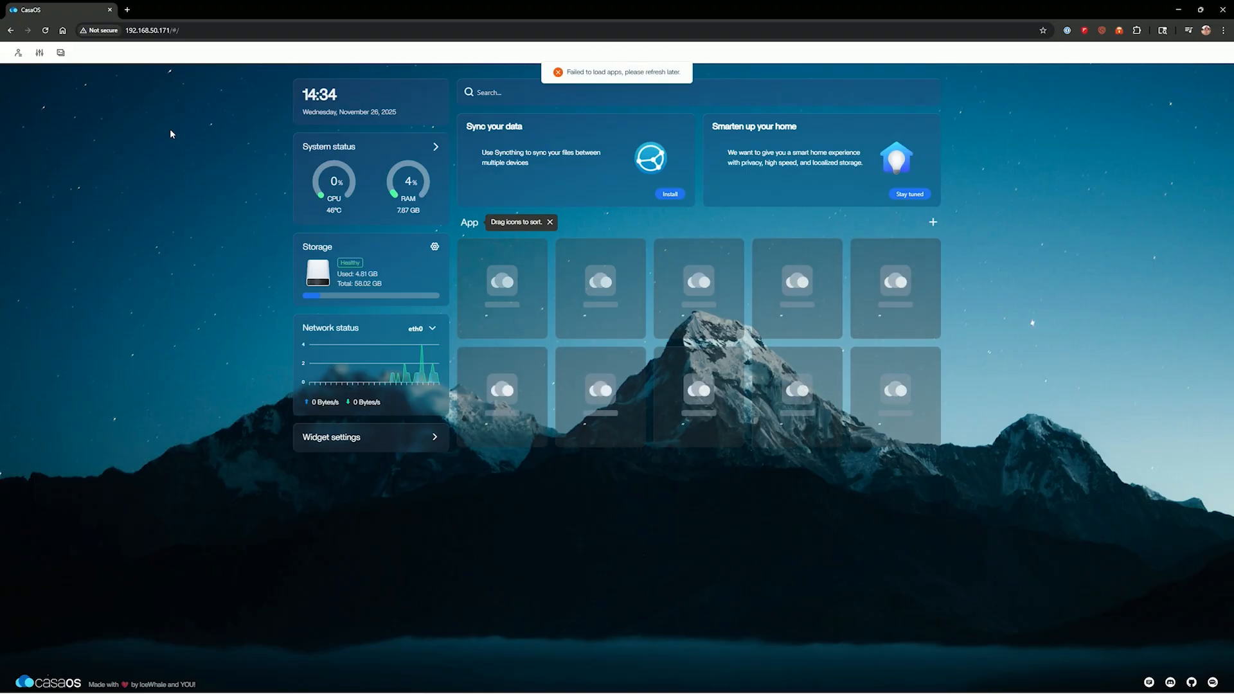
mouse_move(60, 53)
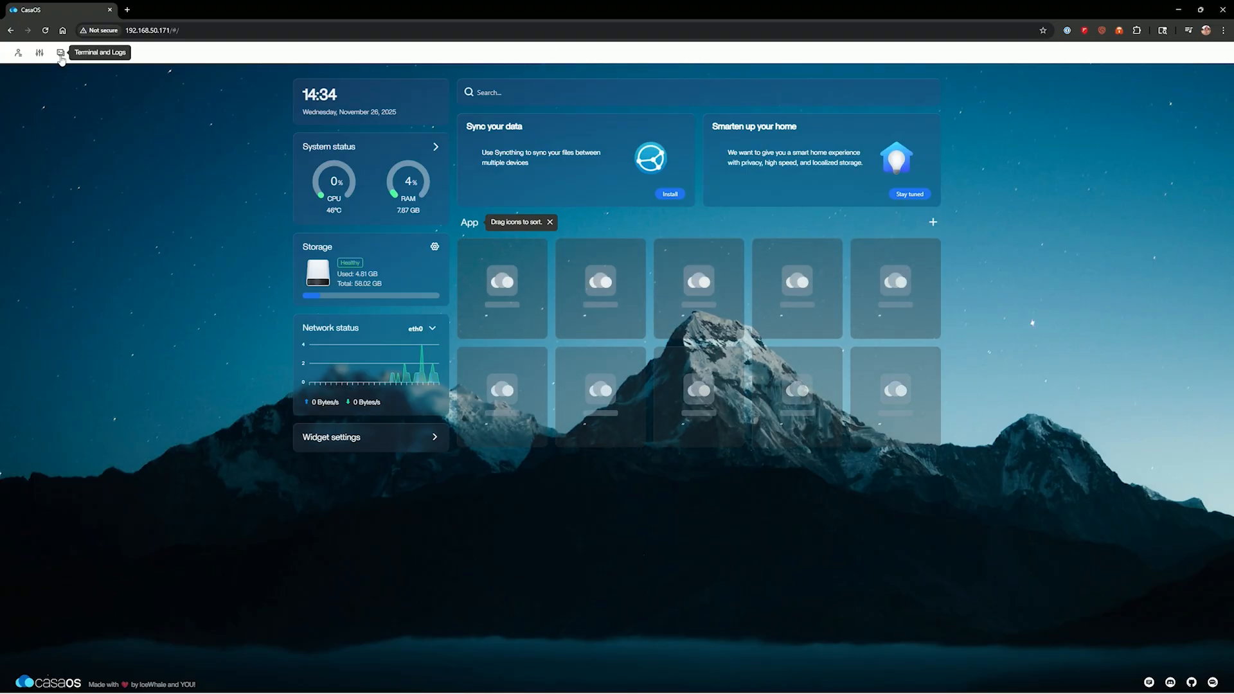
Open CasaOS's Terminal and Logs window after the failed-to-load-apps error
left_click(60, 52)
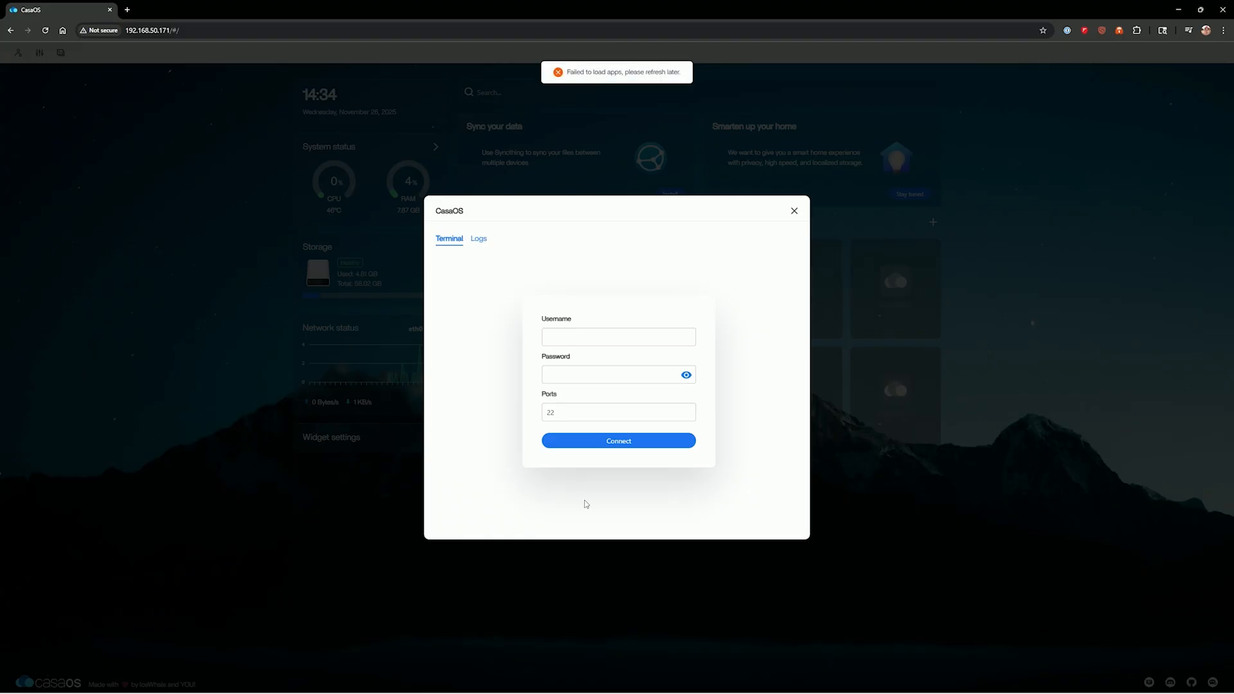
mouse_move(694, 269)
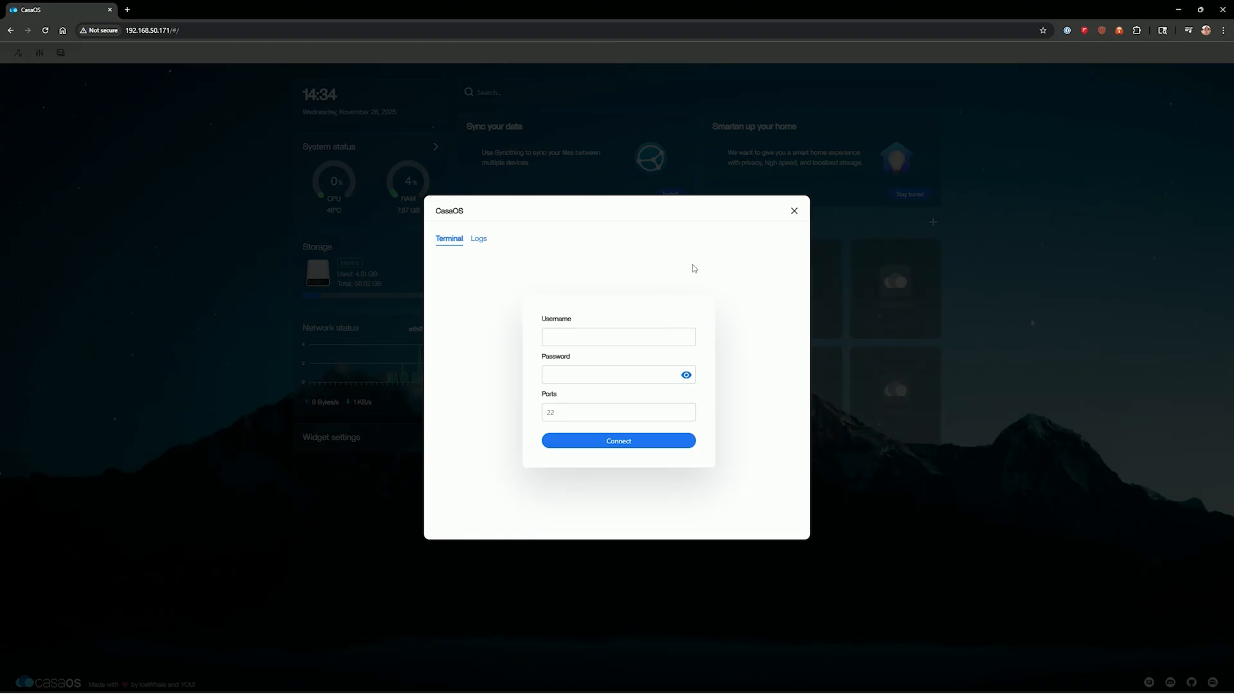
left_click(794, 211)
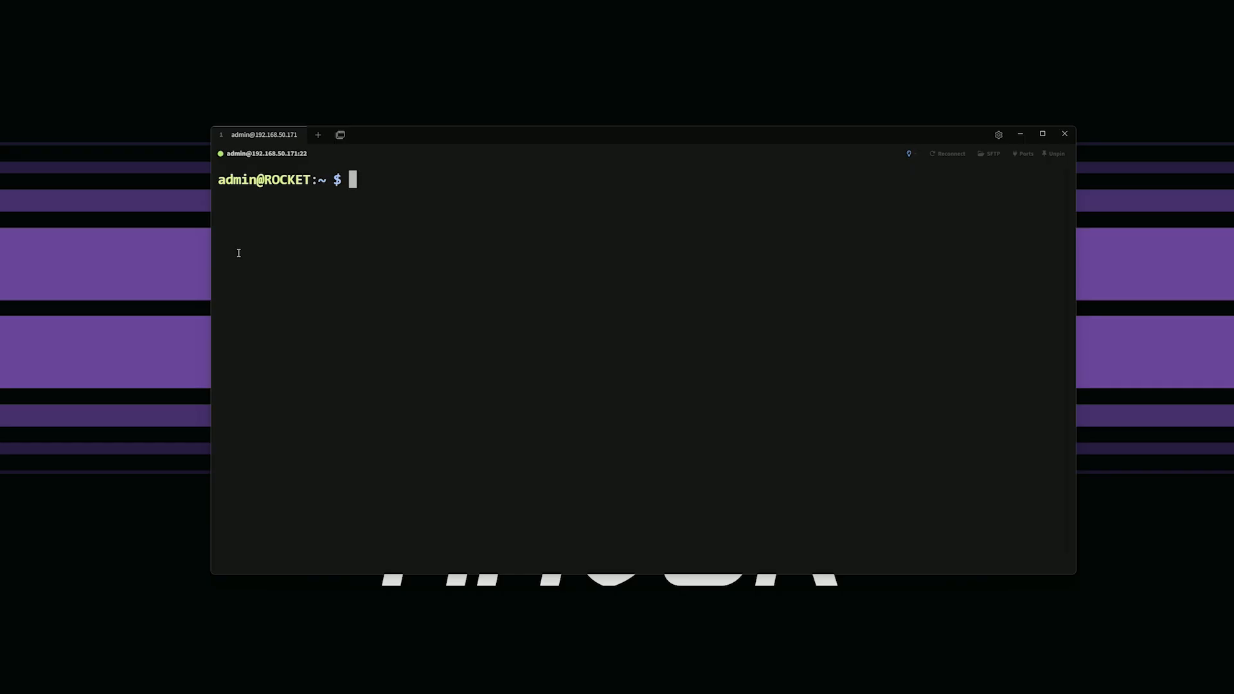
Create /etc/systemd/system/docker.service.d and enter the nano command for override.conf
type("sudo mkdir -p /etc/systemd/system/docker.service.d")
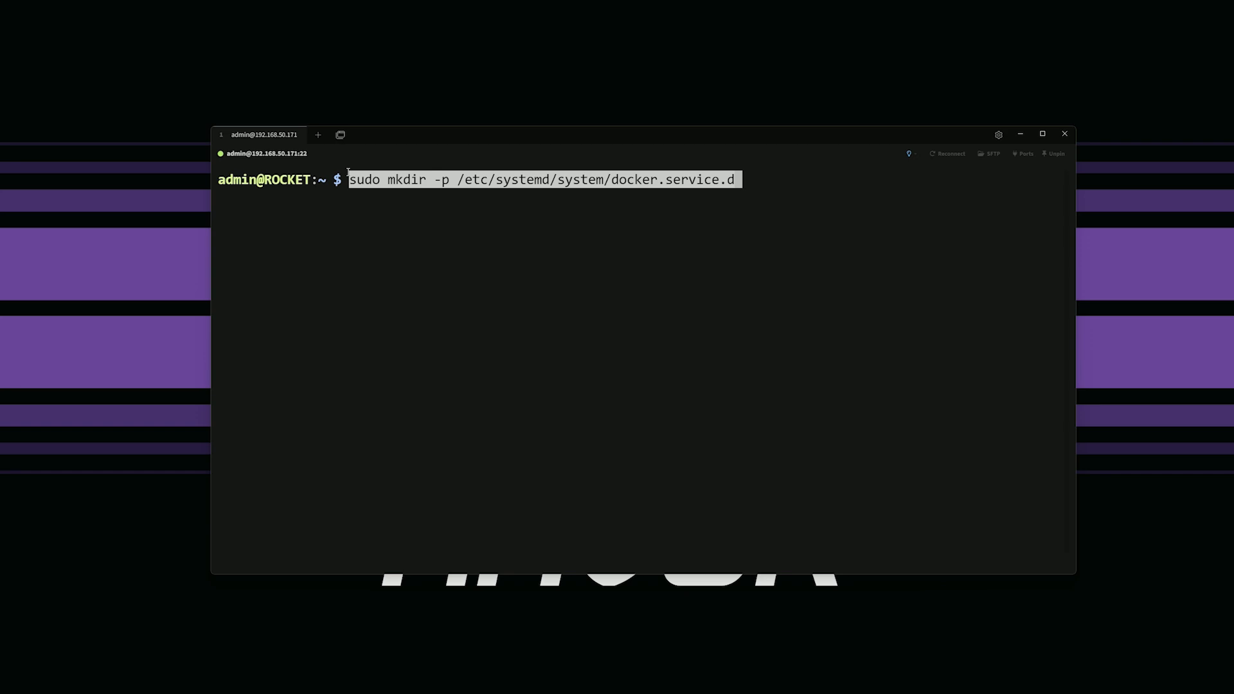
key("Return")
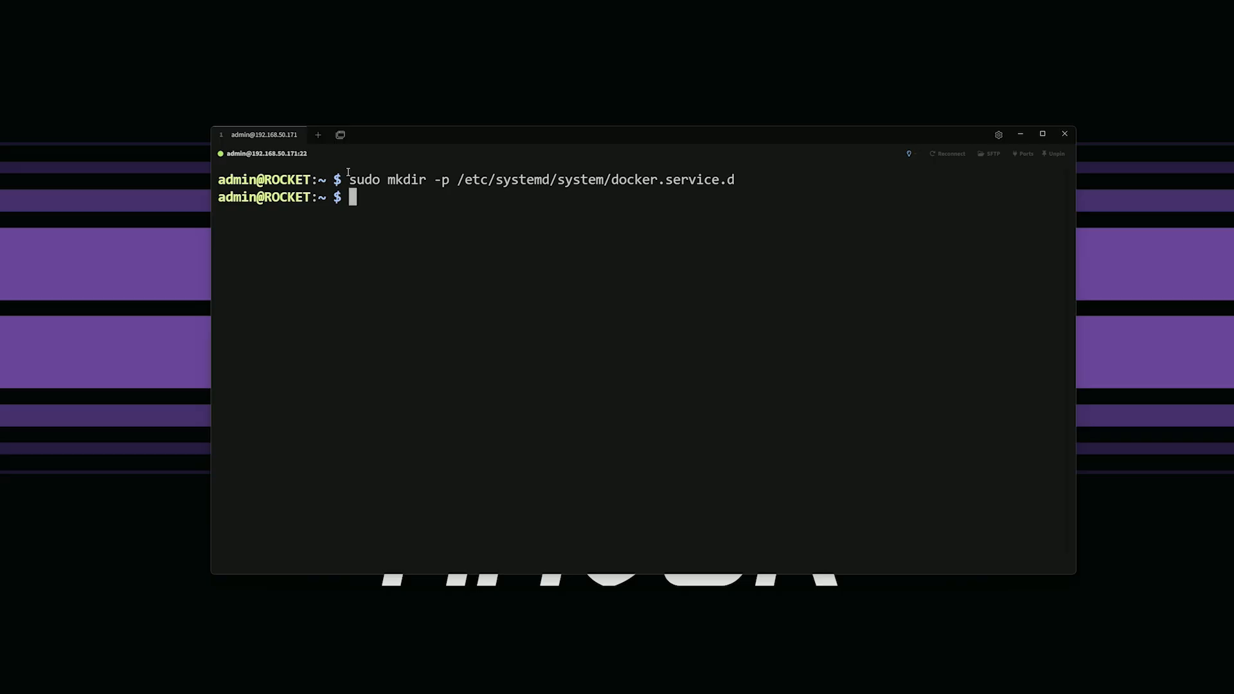
mouse_move(387, 196)
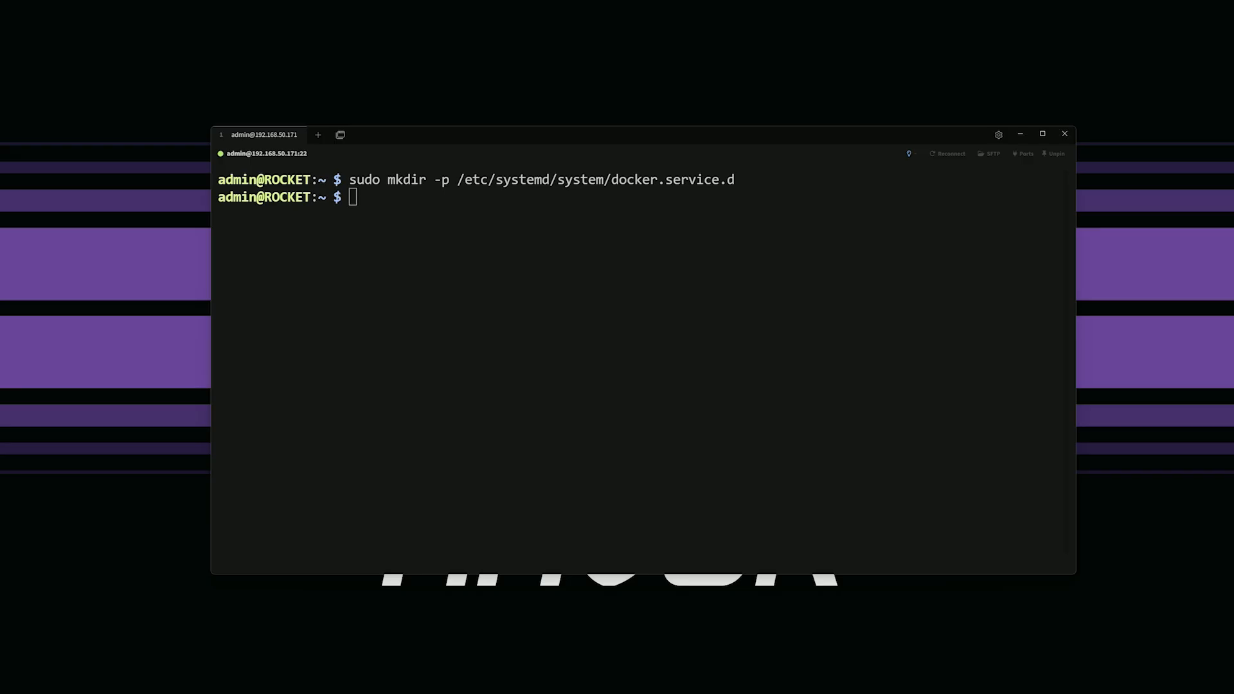
mouse_move(357, 224)
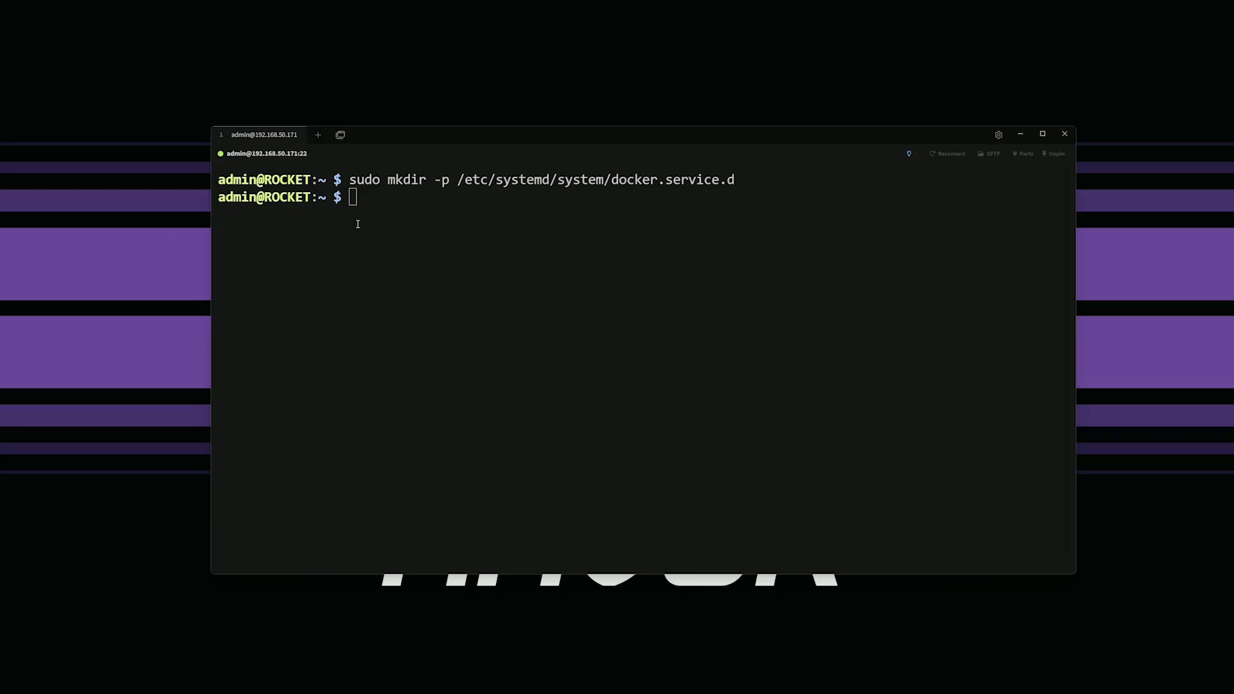
type("sudo nano /etc/systemd/system/docker.service.d/override.conf")
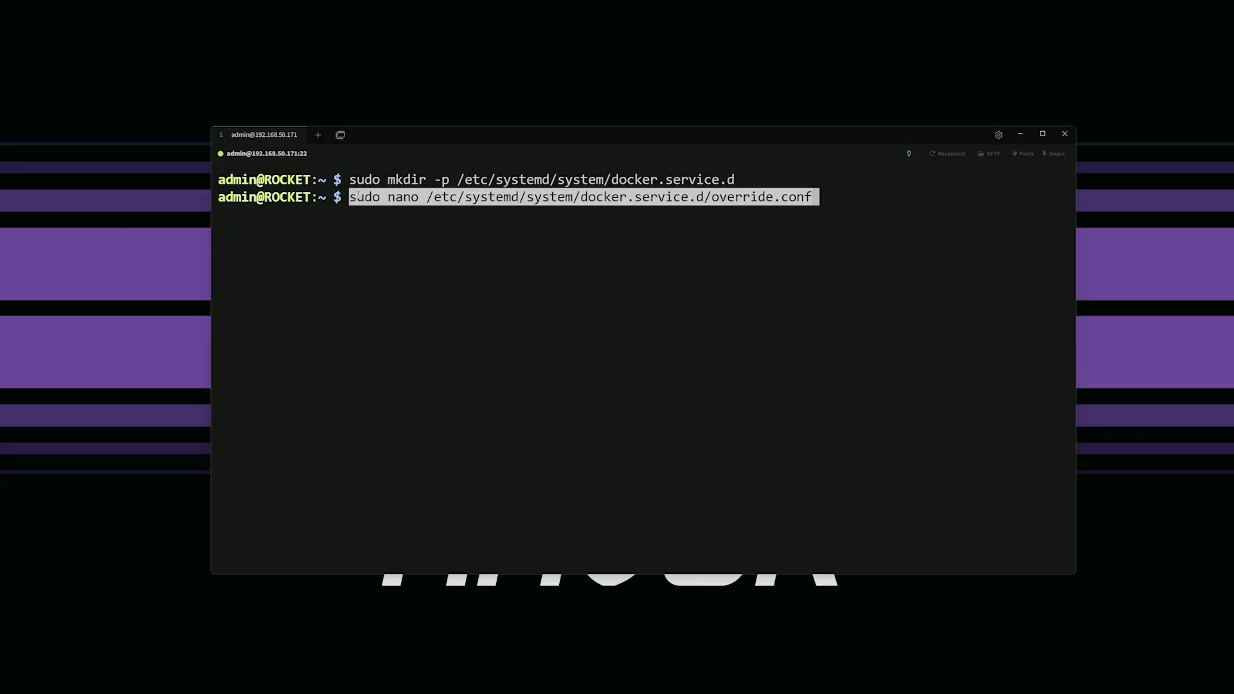
Write override.conf with [Service] Environment="DOCKER_MIN_API_VERSION=1.43", then save and exit nano
key("Return")
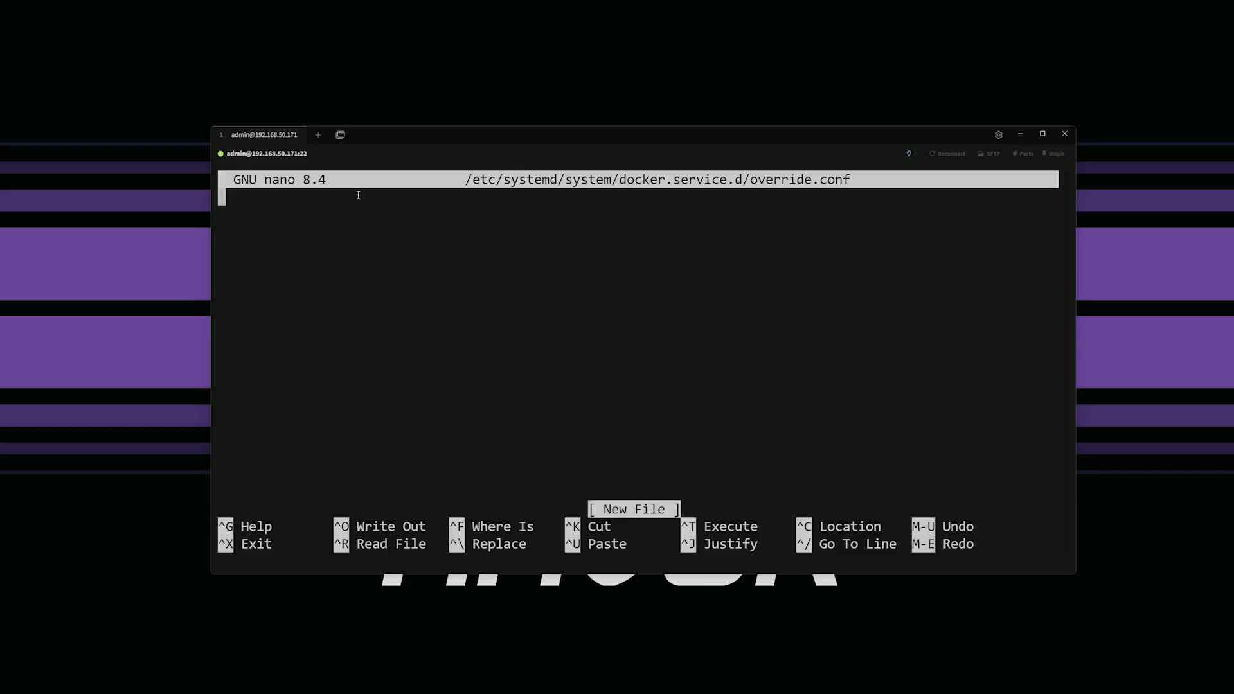
mouse_move(609, 230)
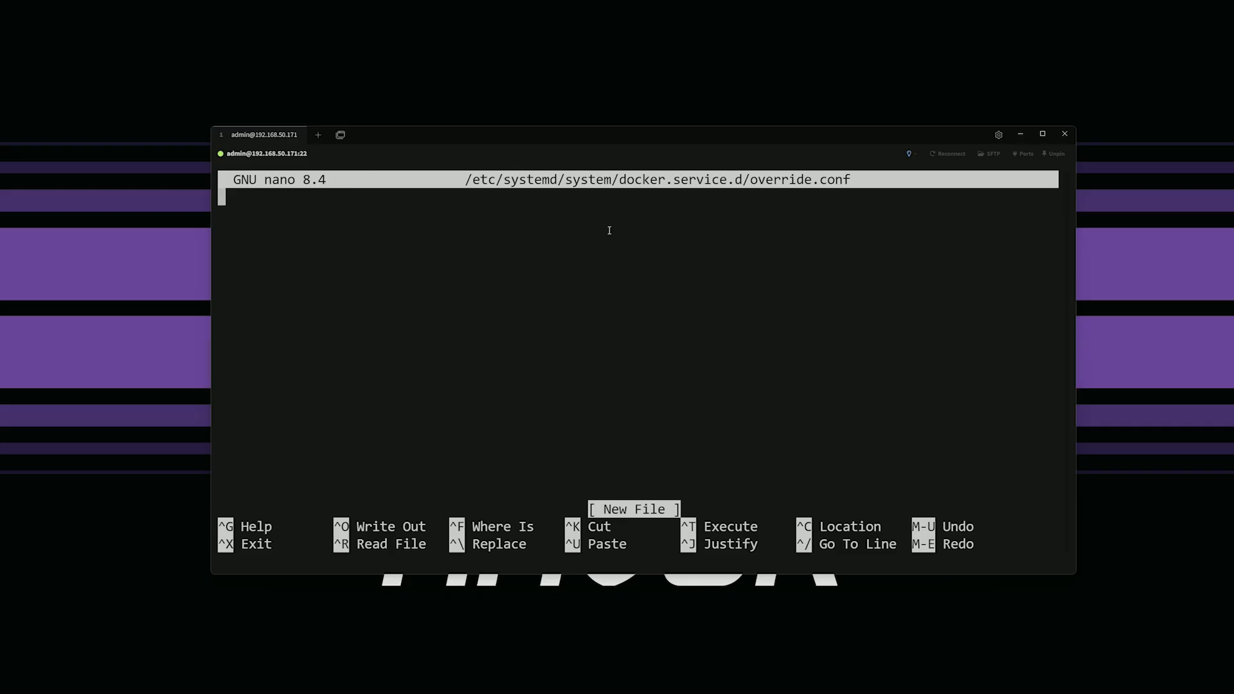
mouse_move(597, 225)
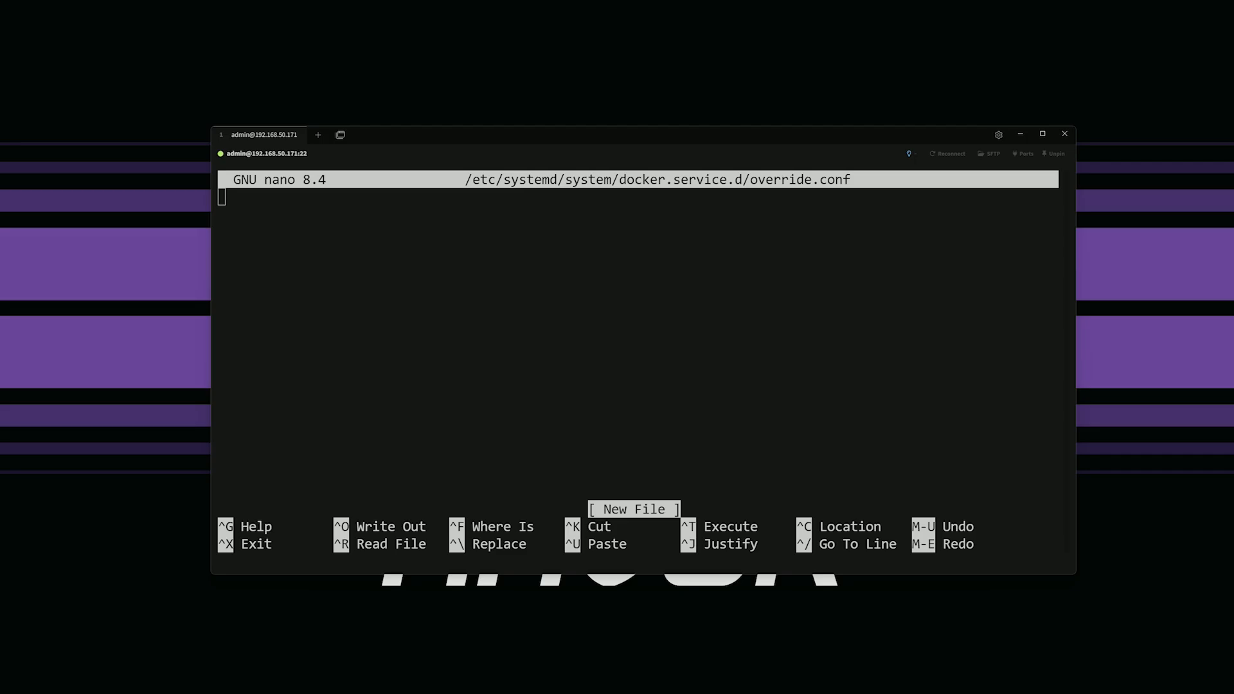
mouse_move(613, 243)
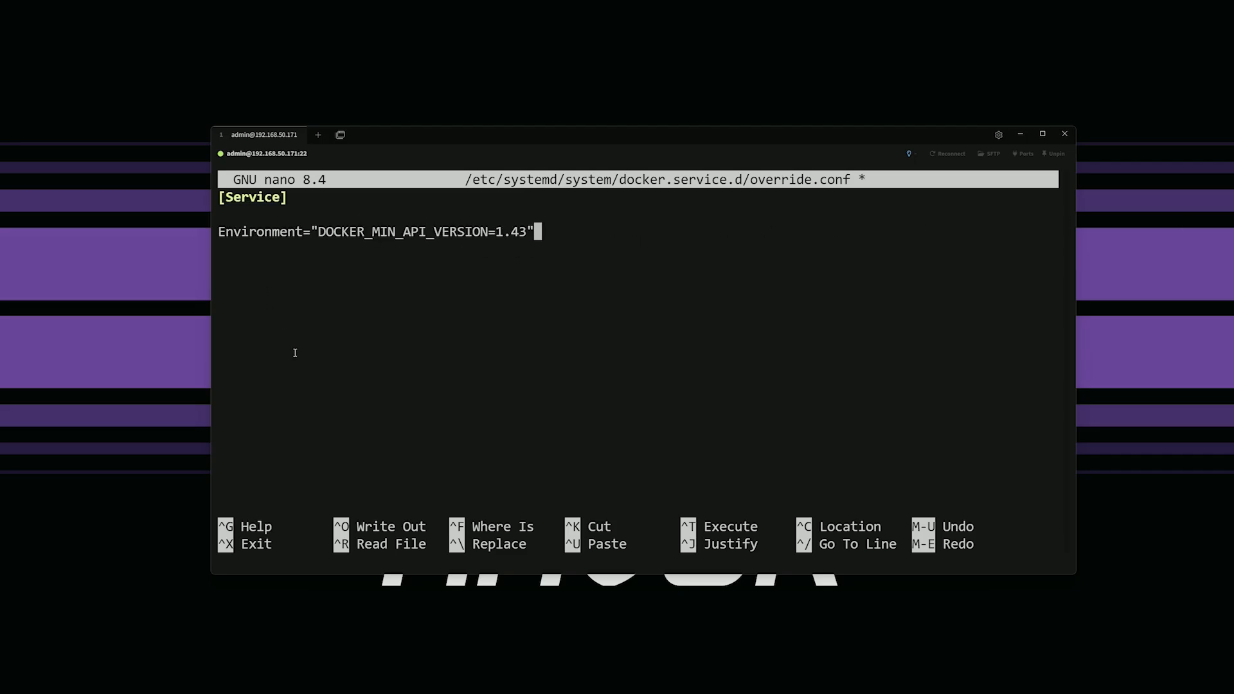
mouse_move(406, 248)
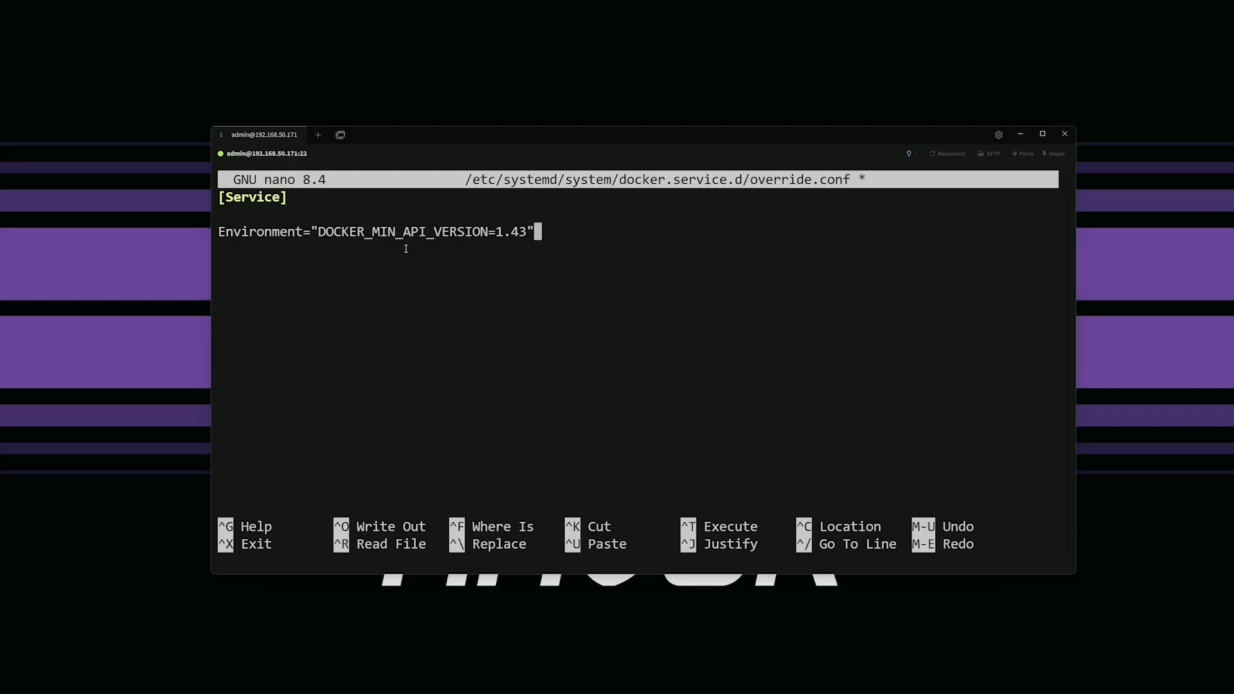
mouse_move(432, 249)
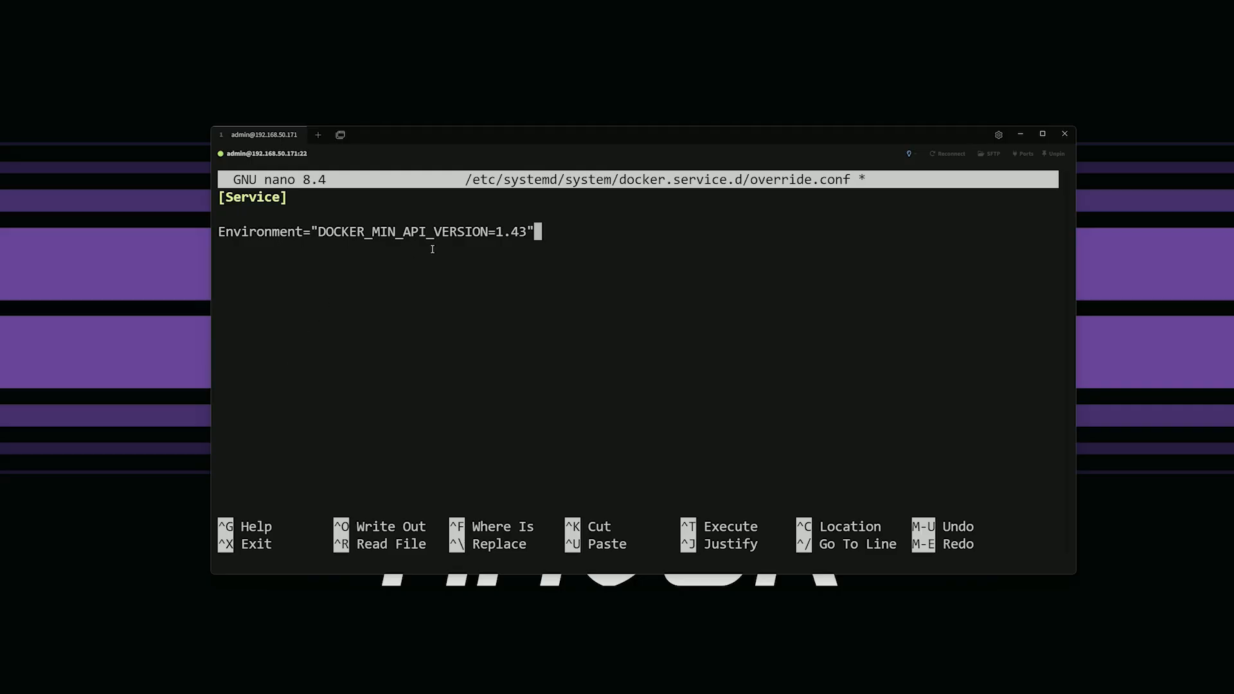
mouse_move(419, 253)
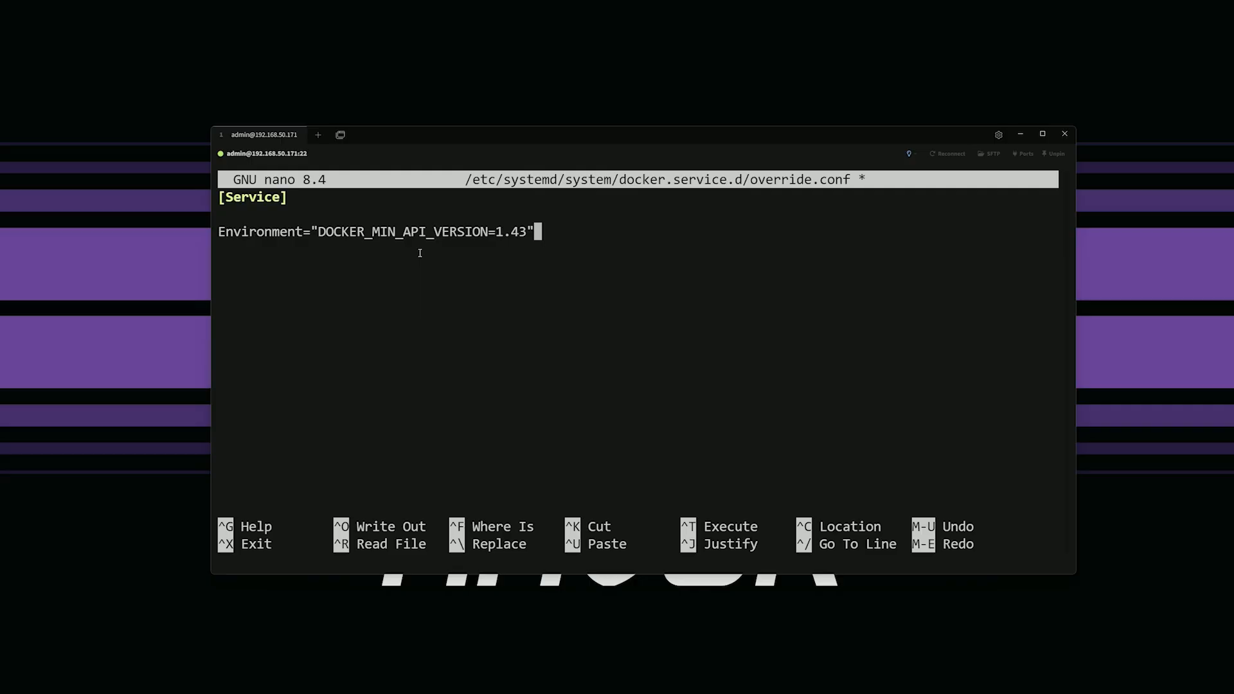
key("ctrl+x")
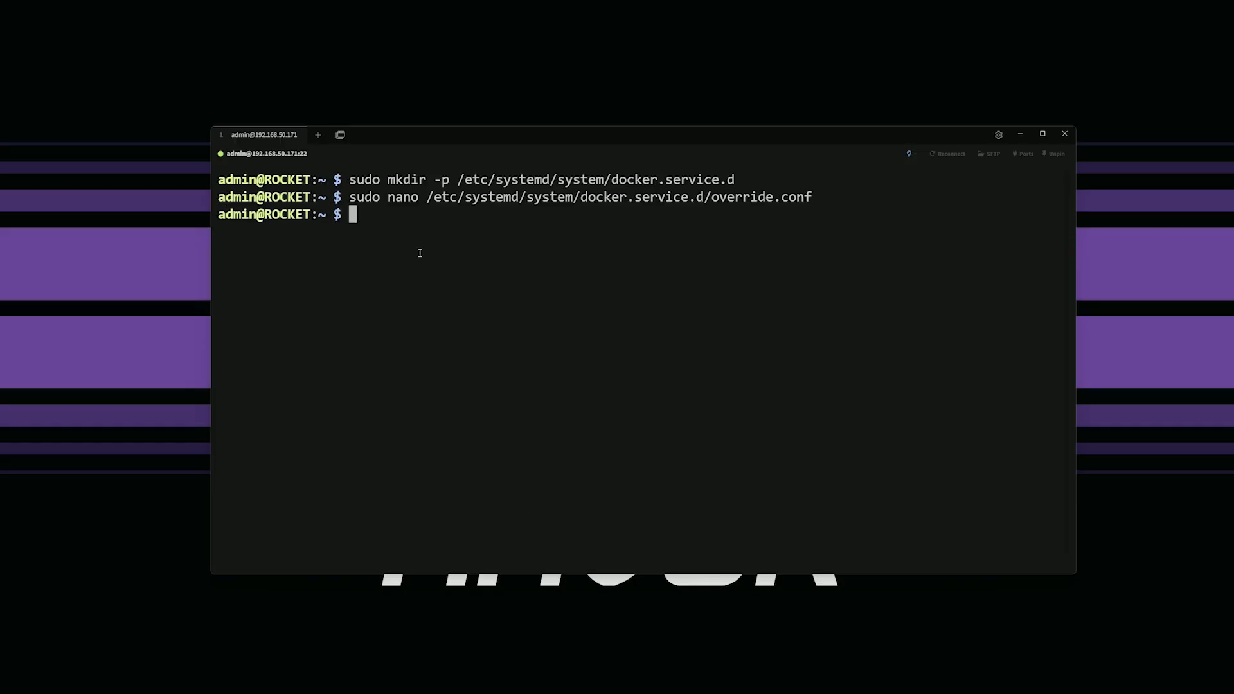
Clear the terminal and enter sudo systemctl daemon-reload
type("clear")
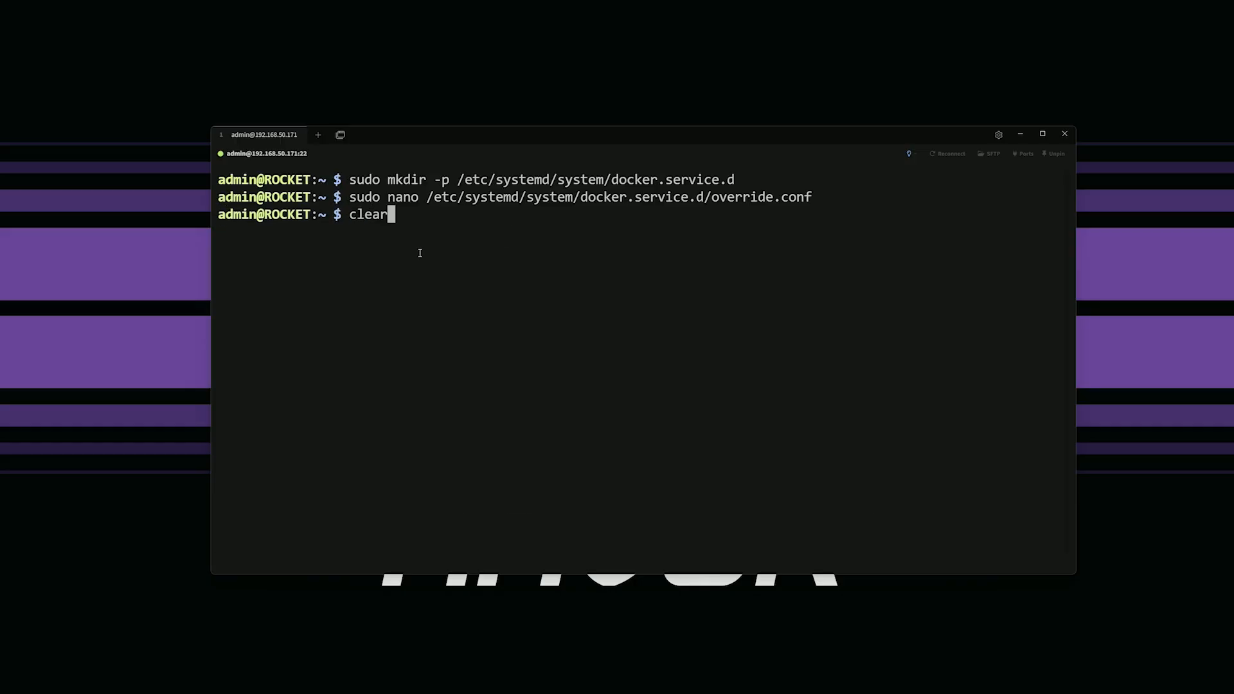
key("Return")
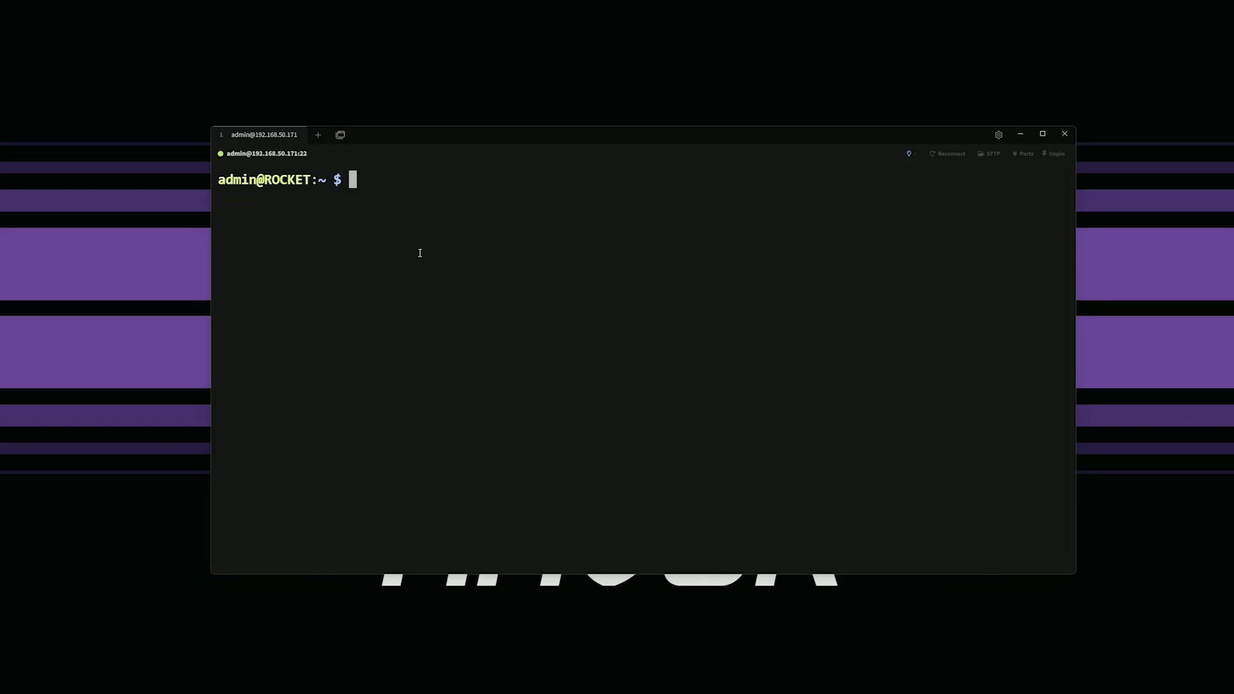
type("sudo sys")
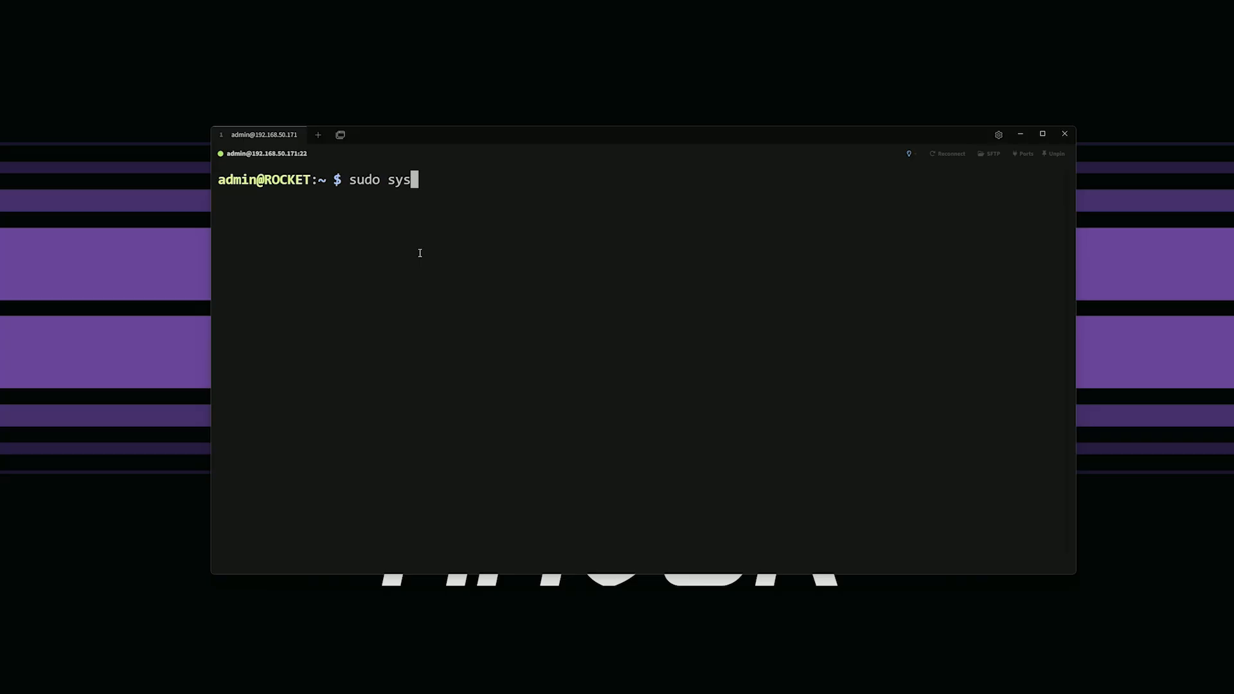
type("temctl d")
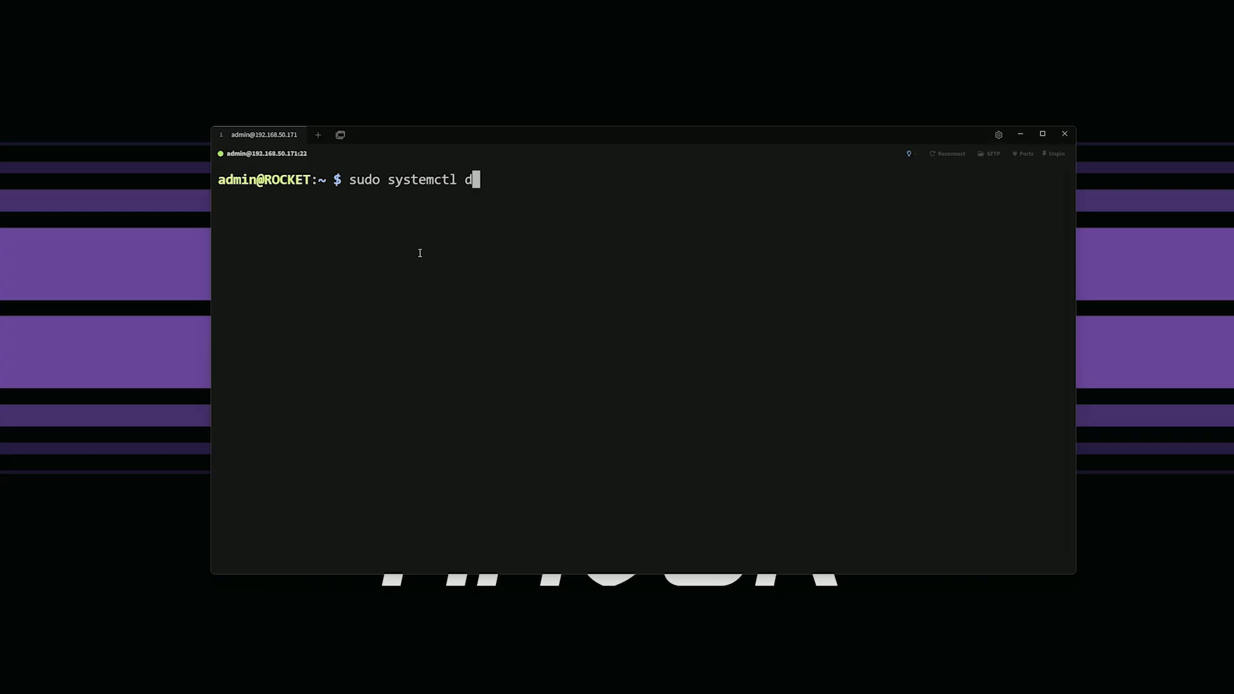
type("ae")
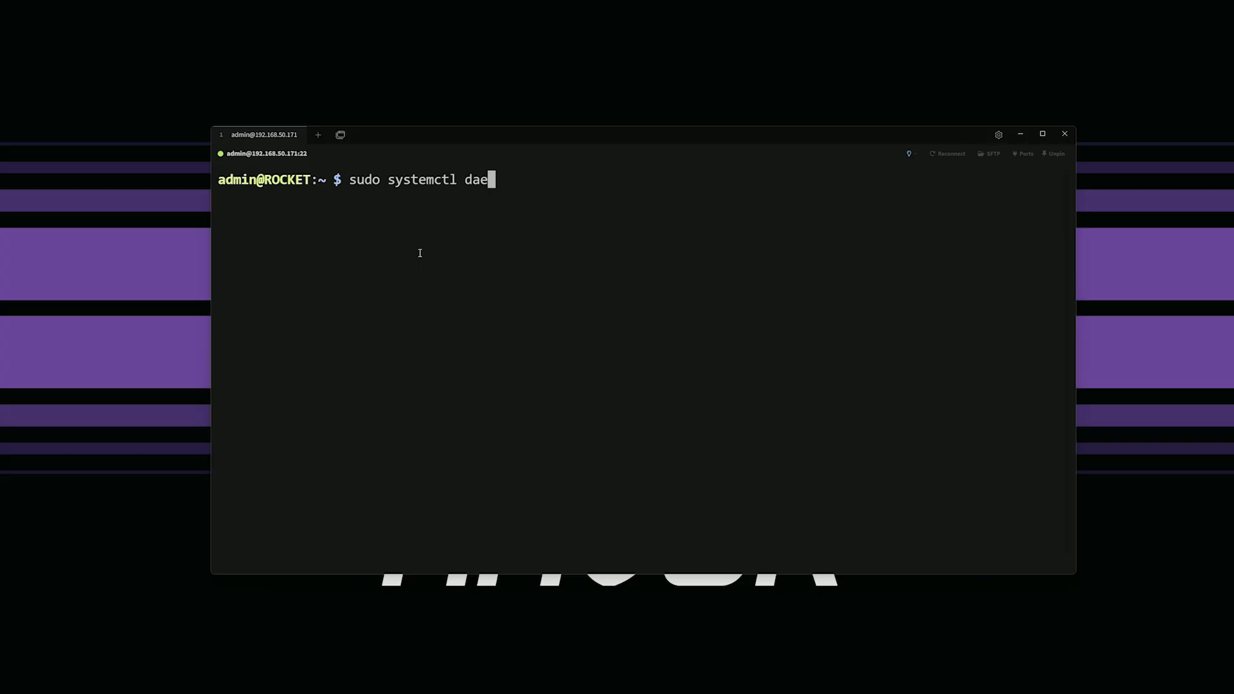
type("m")
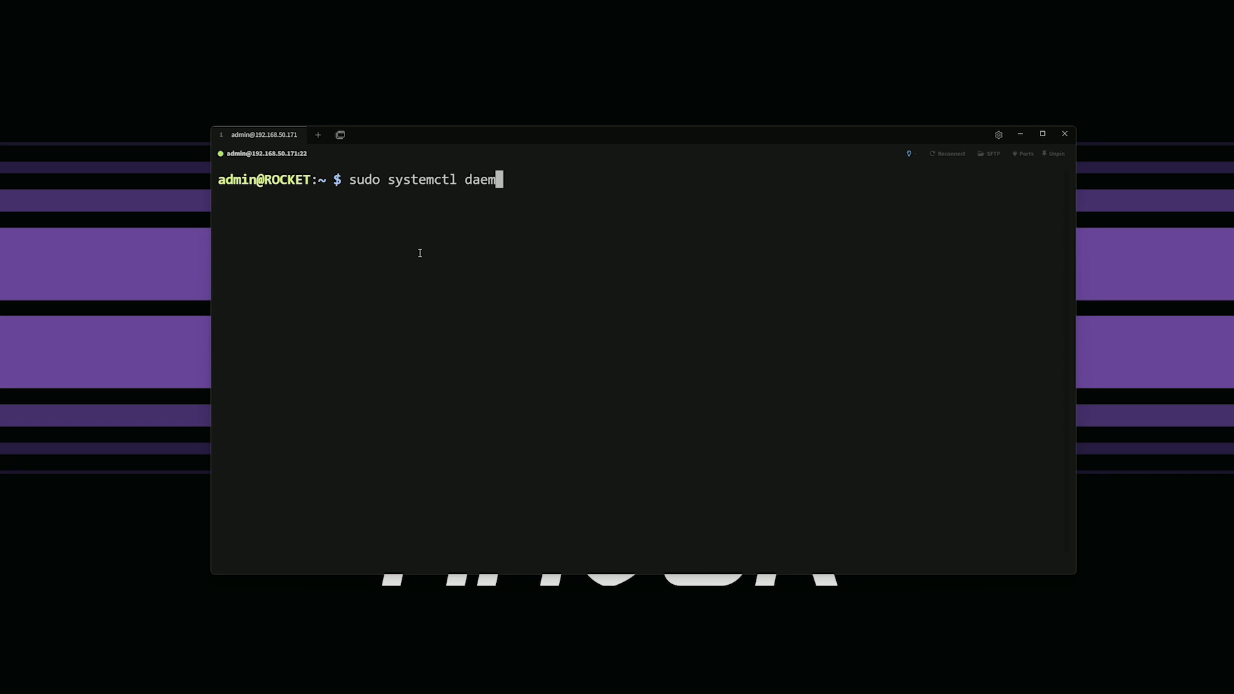
type("on-reload")
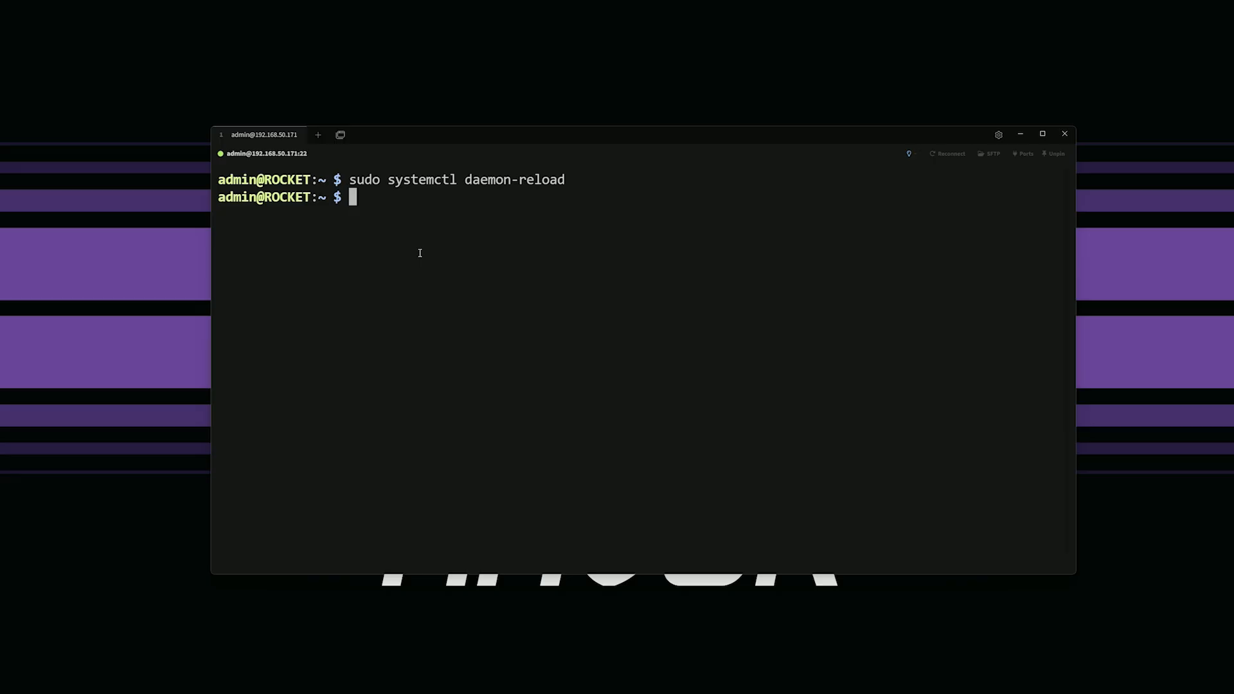
Restart the Docker service with sudo systemctl restart docker
type("s")
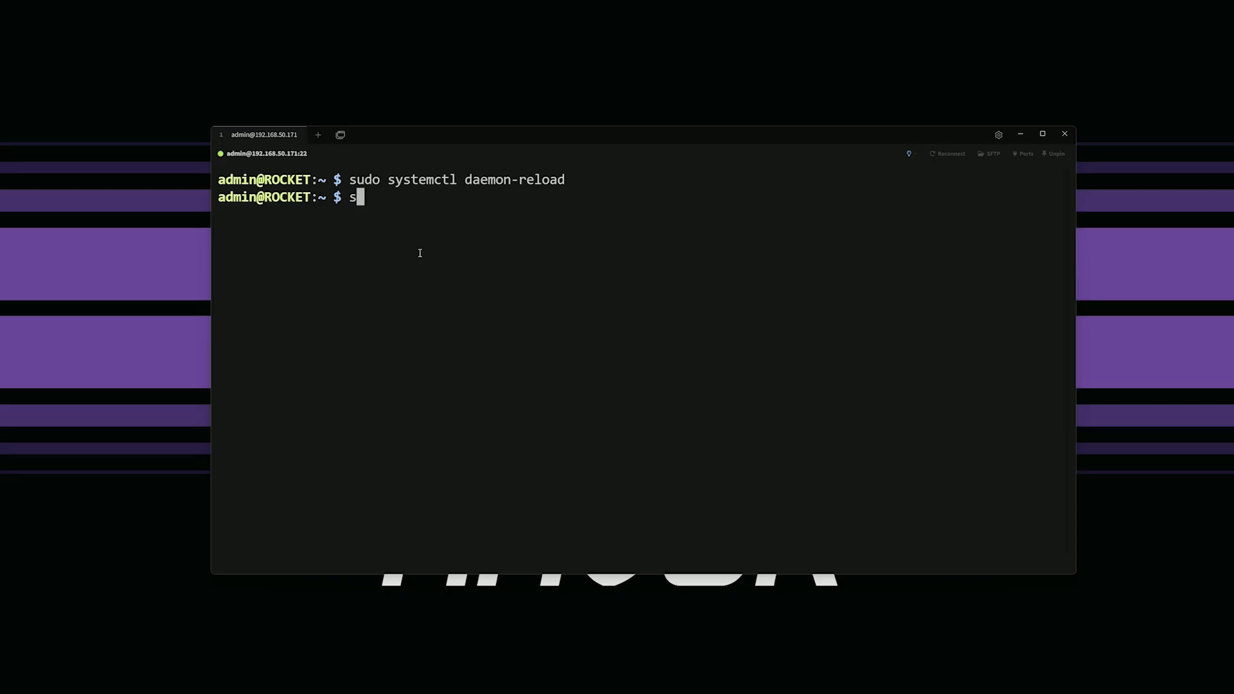
type("udo sys")
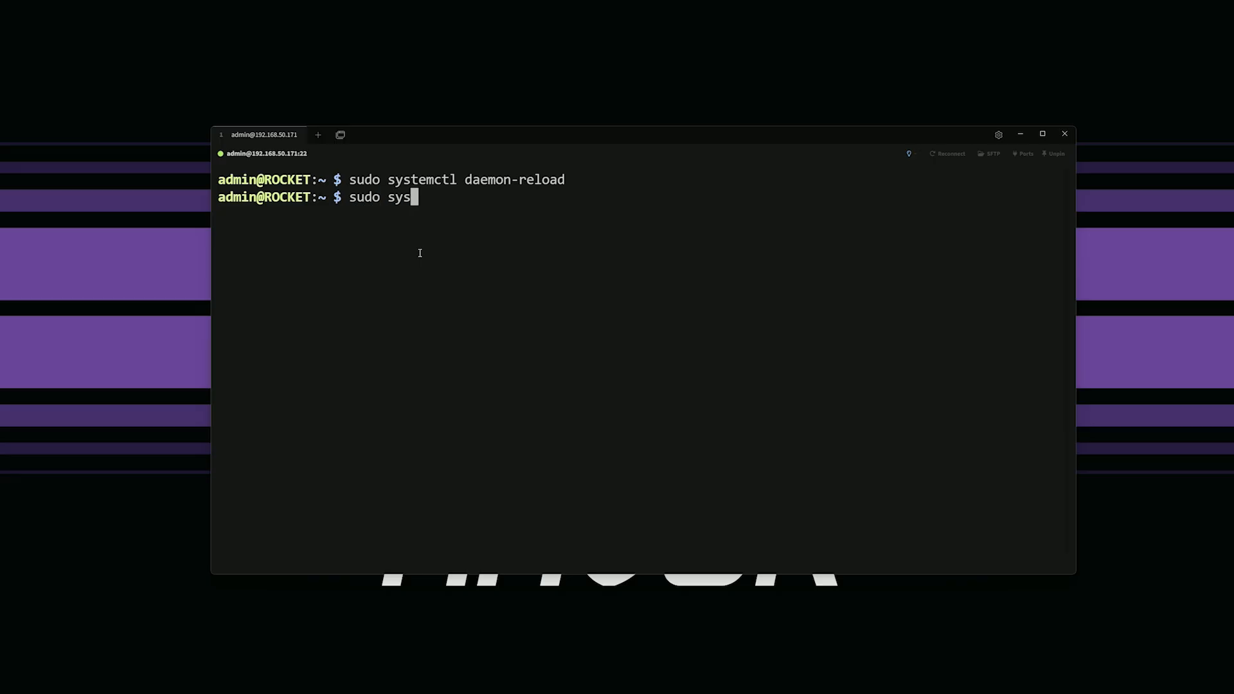
type("temctl")
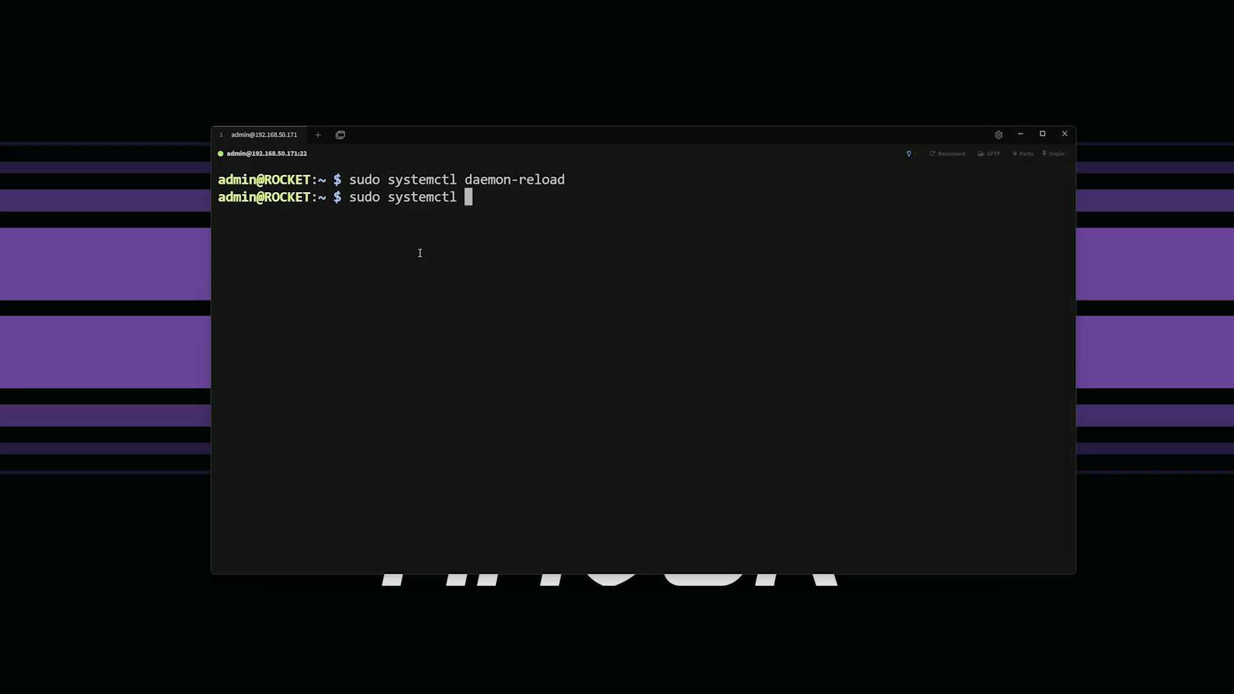
type("restart docker")
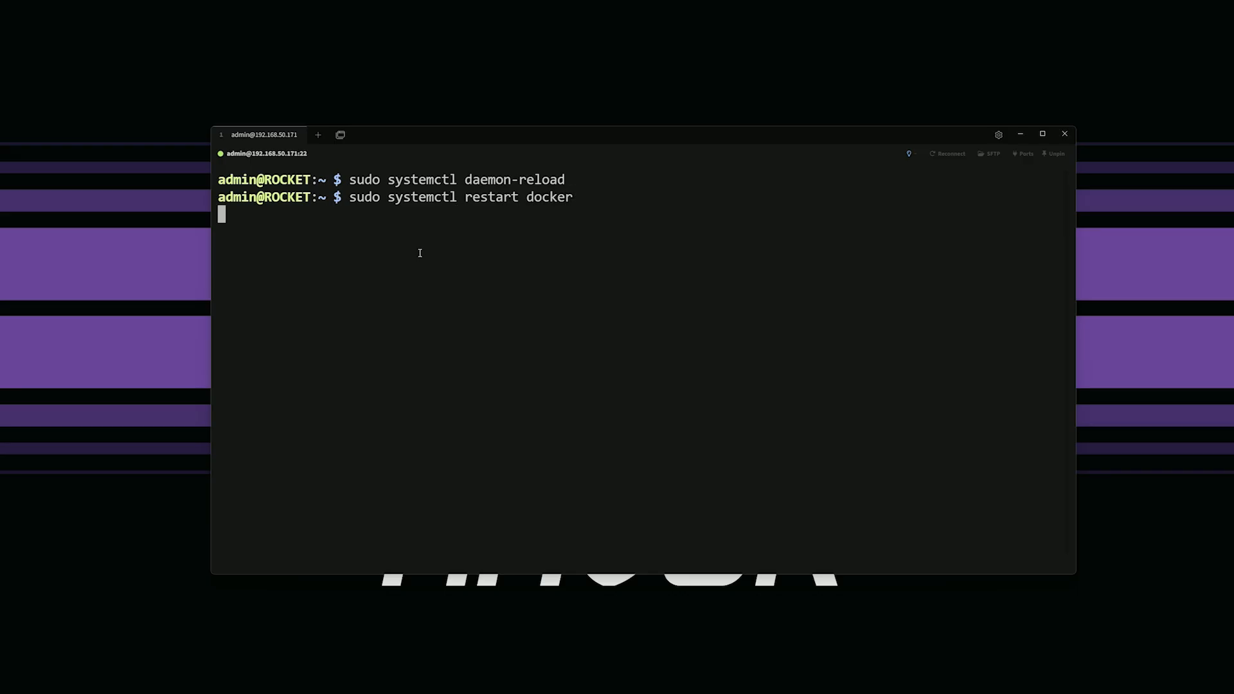
key("Return")
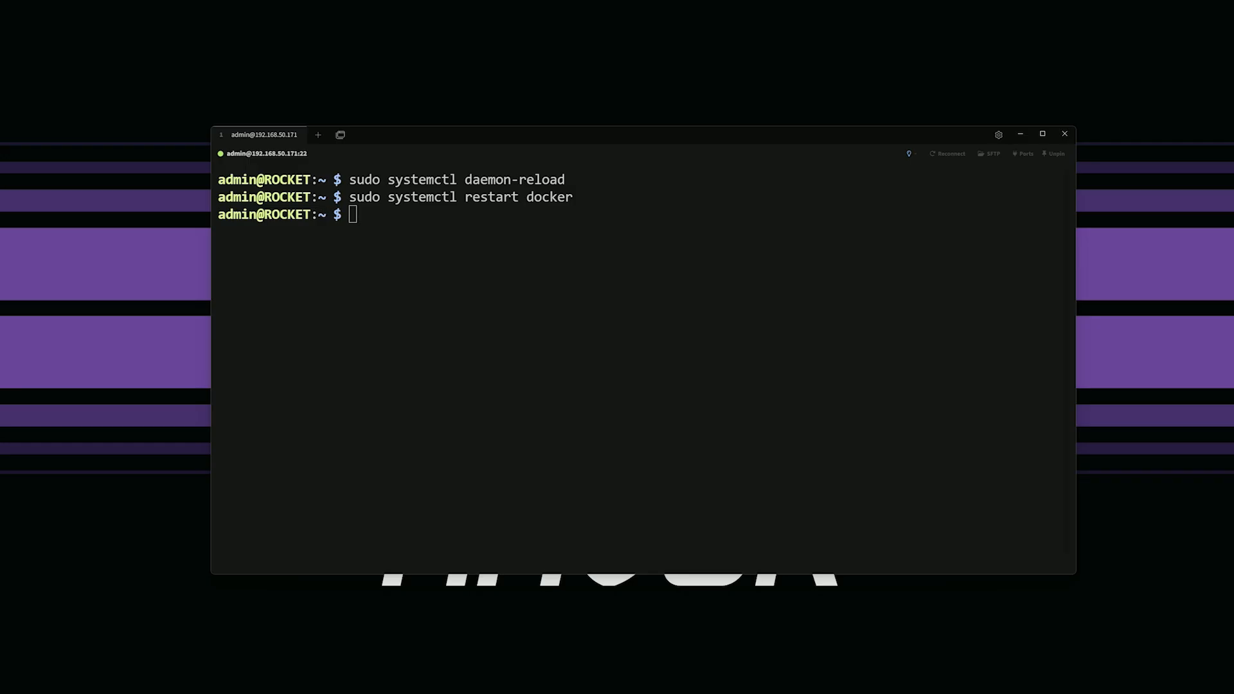
mouse_move(389, 253)
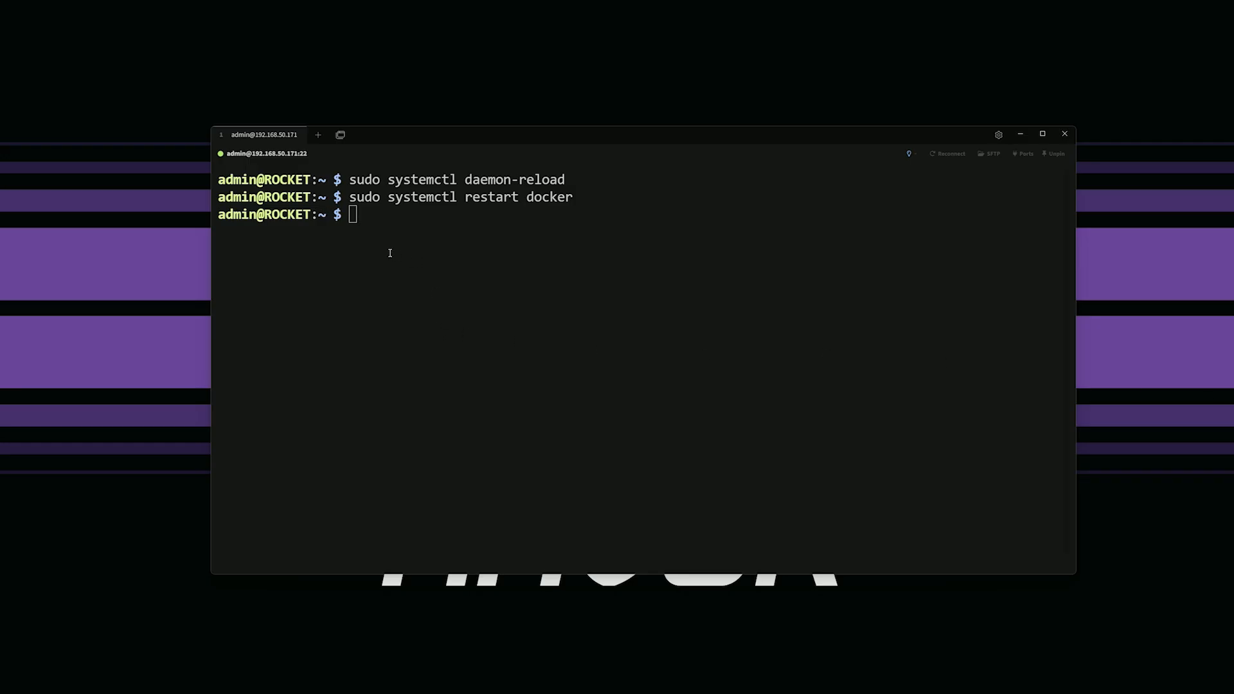
key("Return")
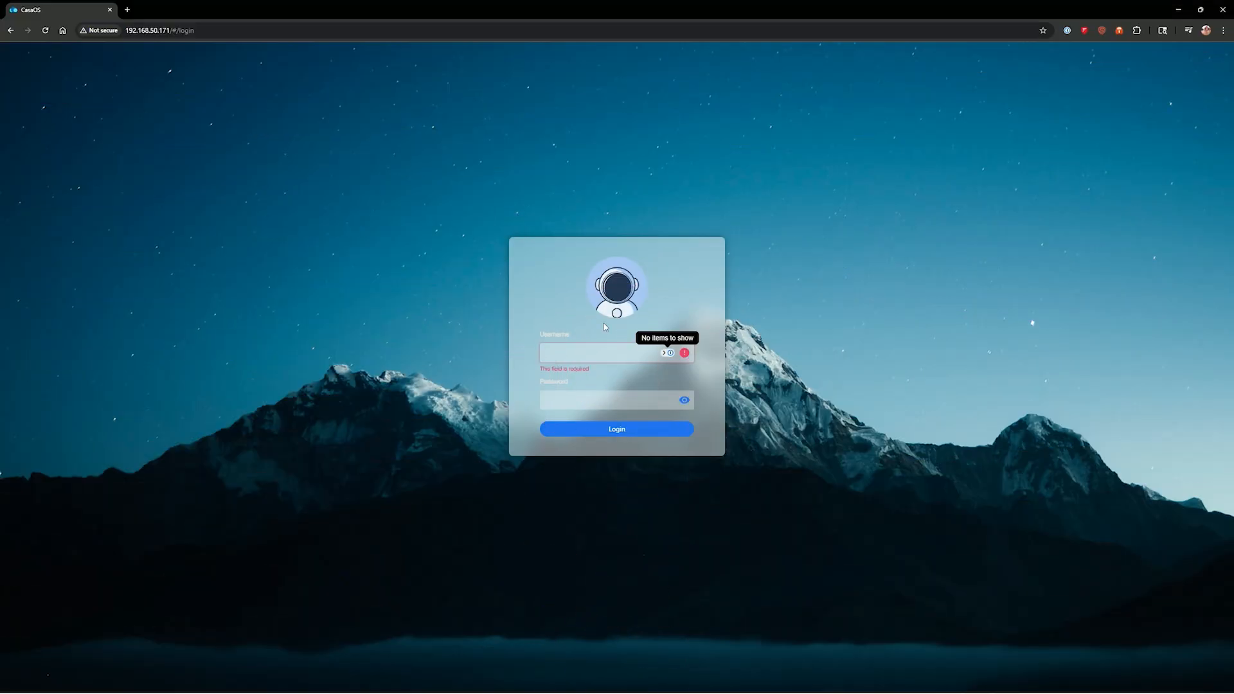
Log in to CasaOS to reach the dashboard with App Store and Files
left_click(616, 428)
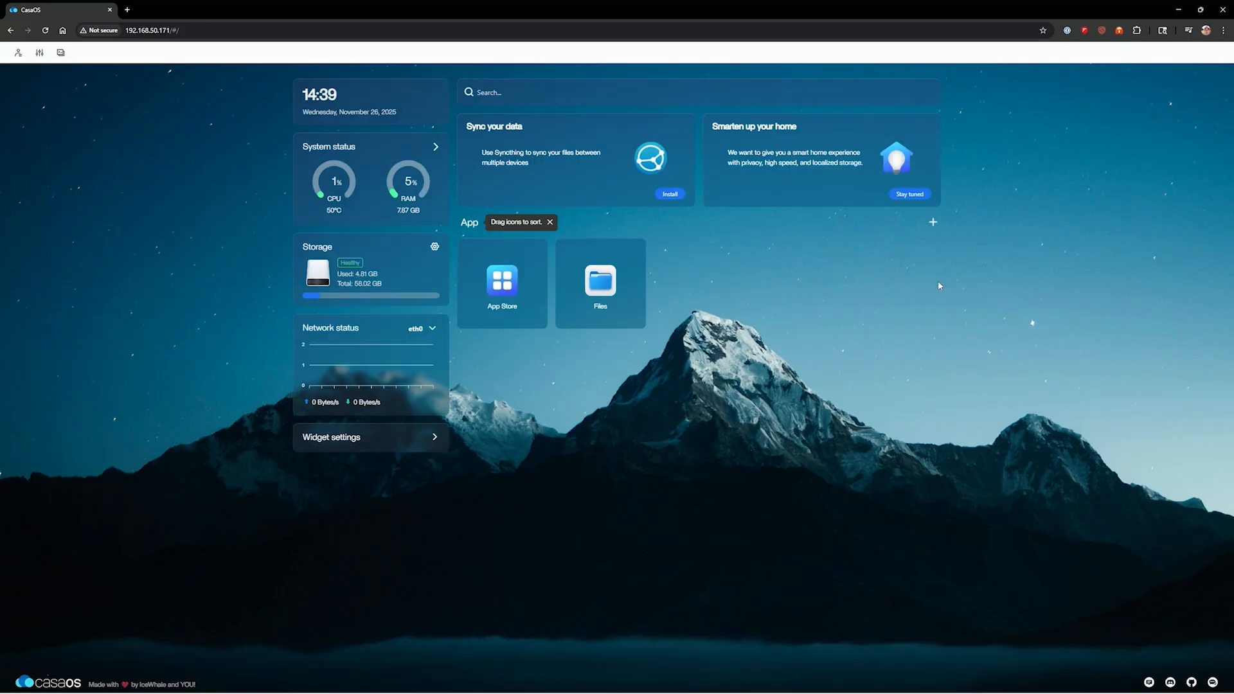
mouse_move(579, 25)
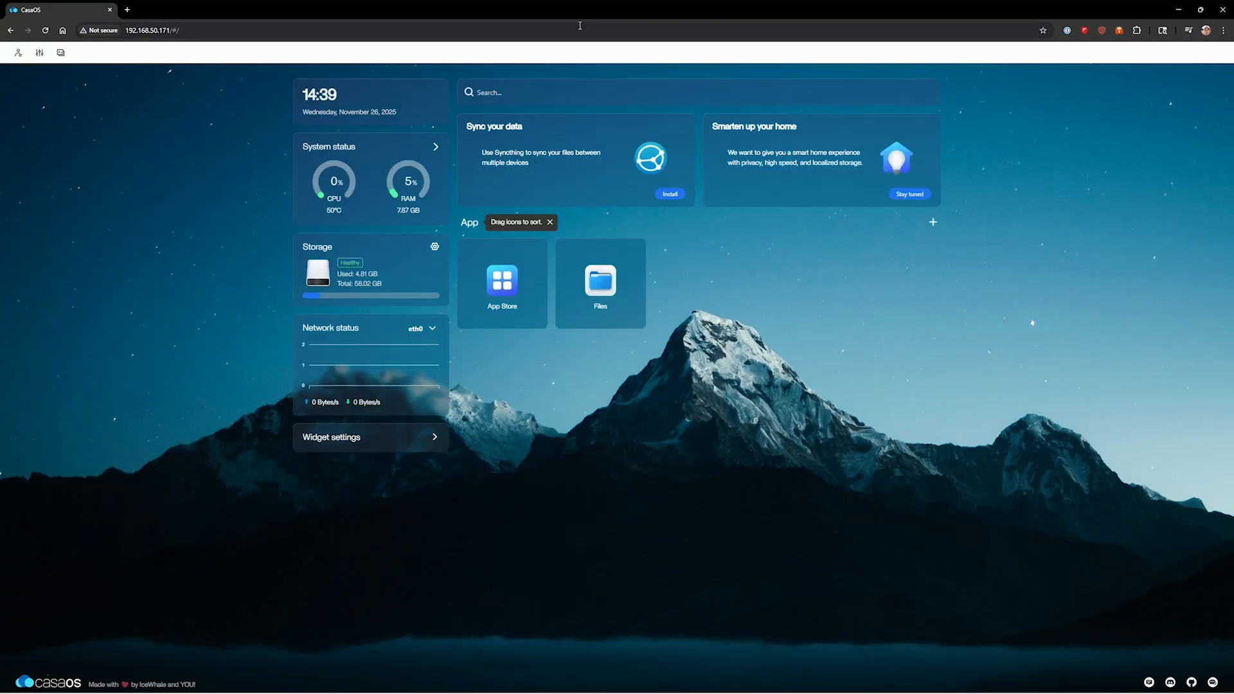
mouse_move(502, 280)
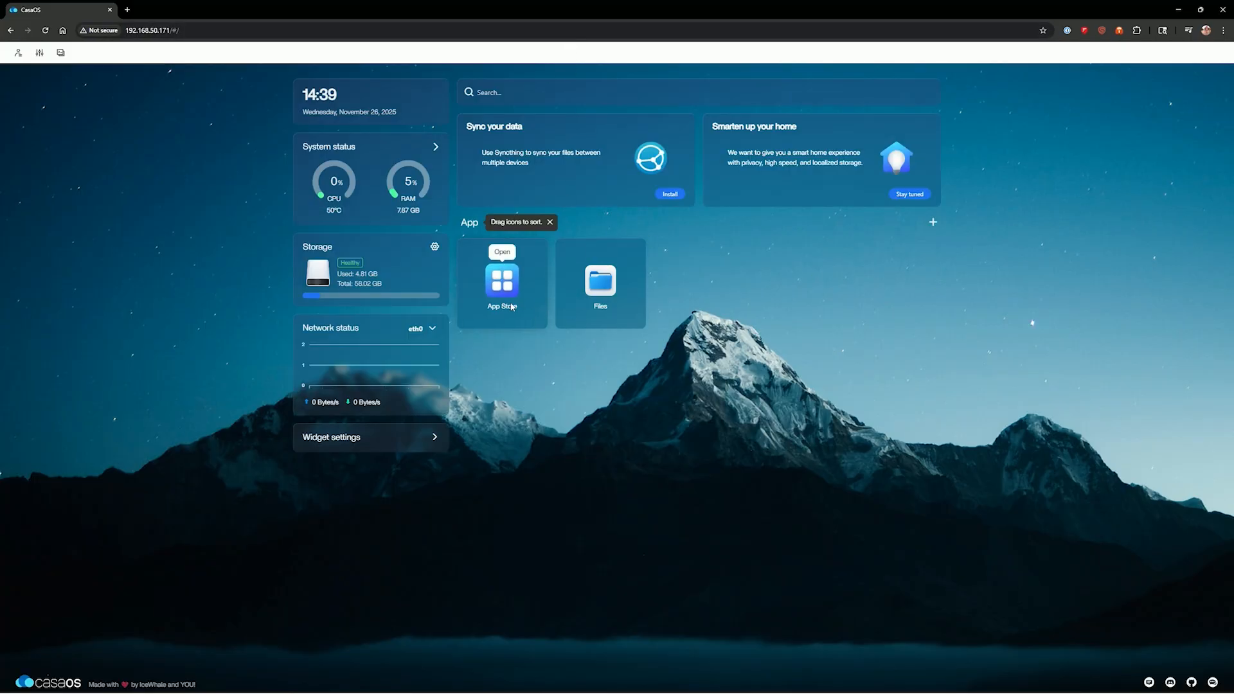
mouse_move(244, 408)
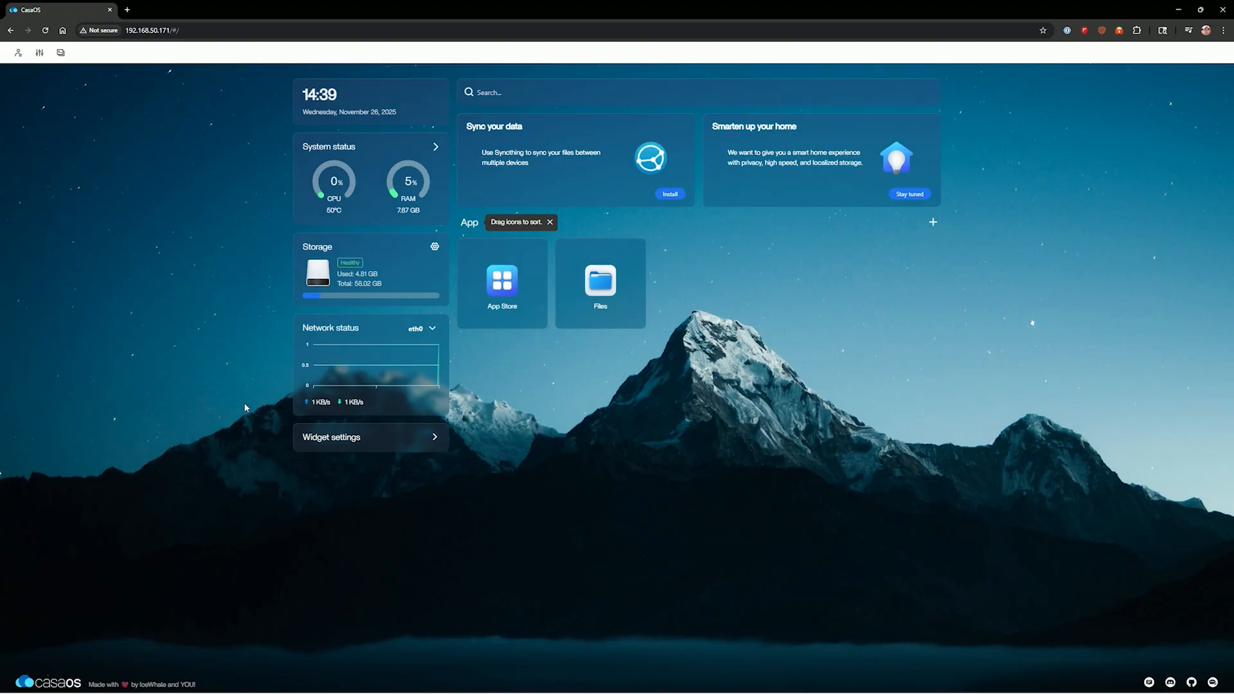
mouse_move(179, 341)
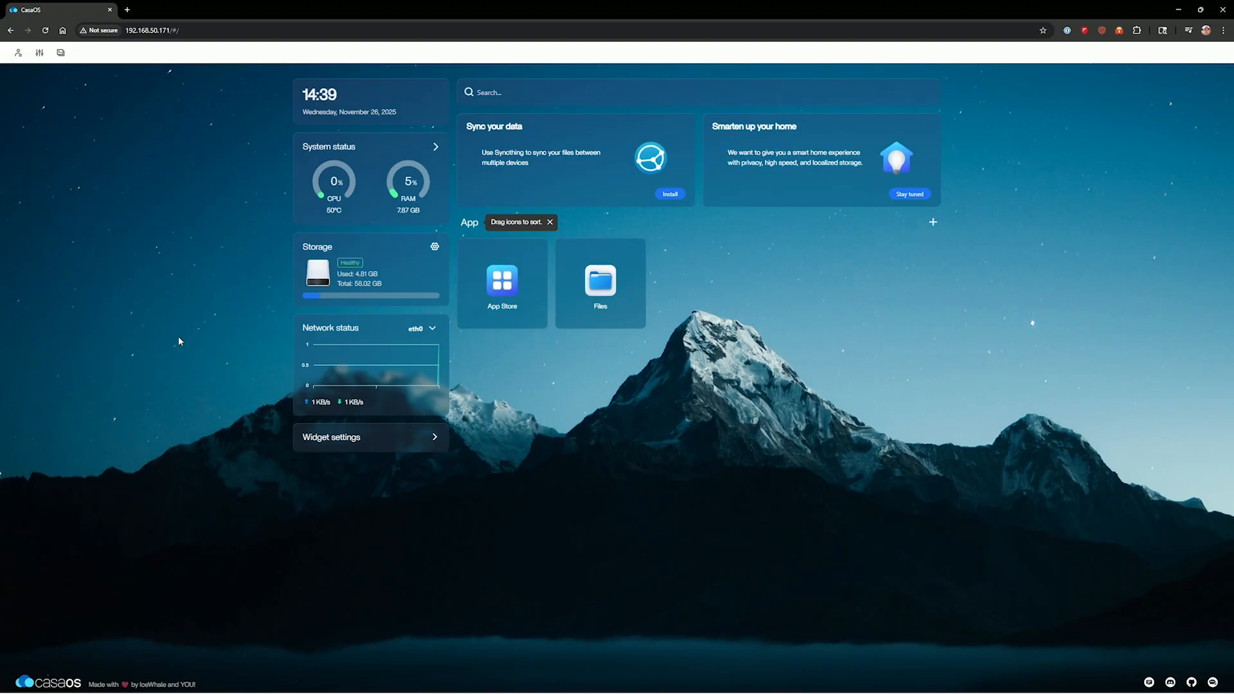